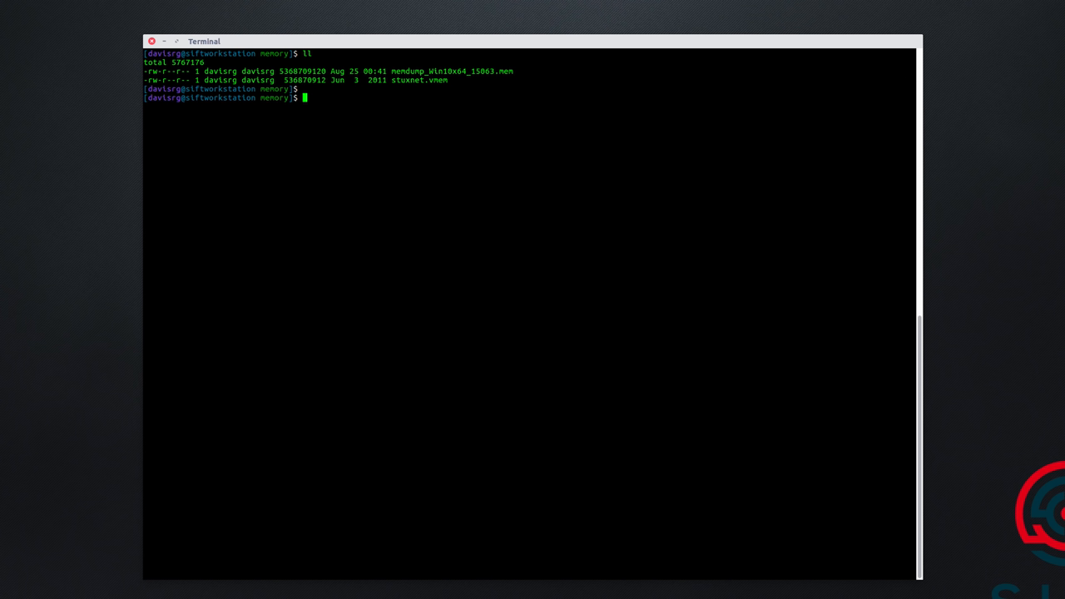
List the installed Volatility Windows 10 x64 profiles with 'vol.py --info | grep Win10x64'.
type("vol.")
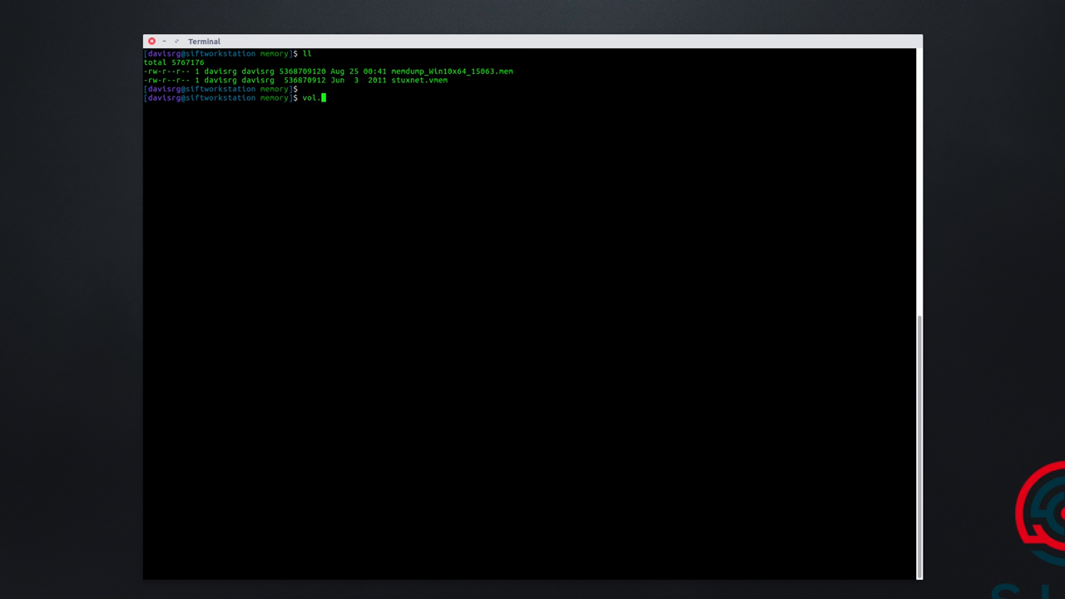
type("py --inf")
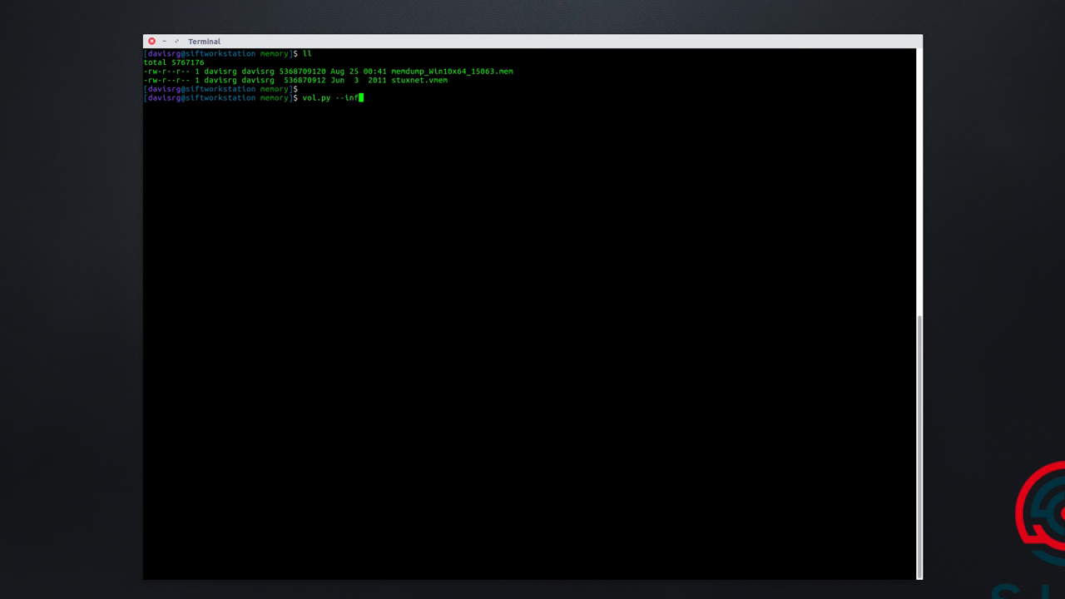
type("o | grep Win10x64")
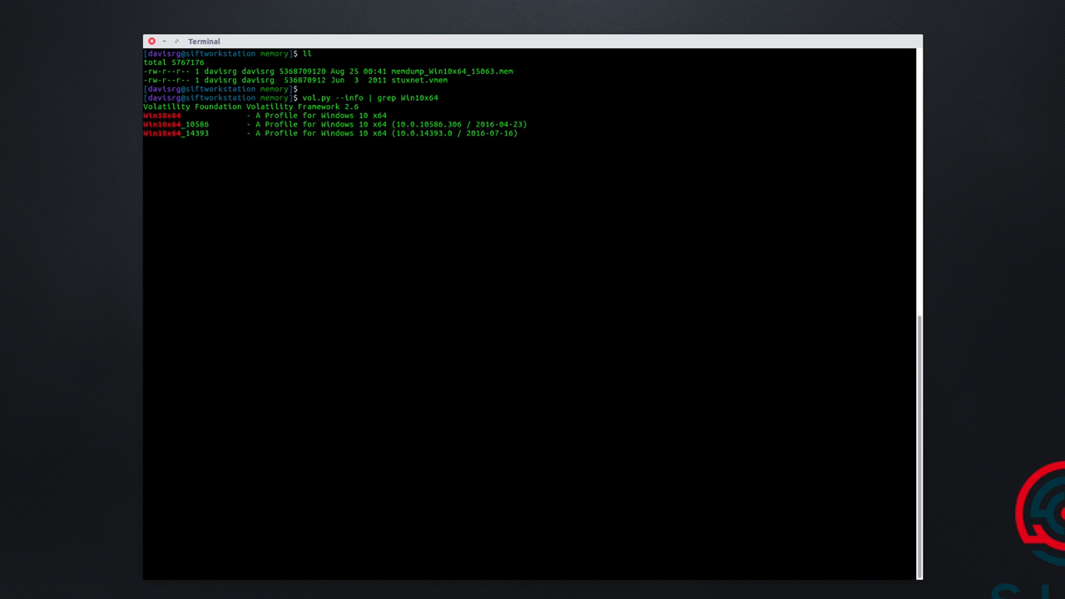
key("Return")
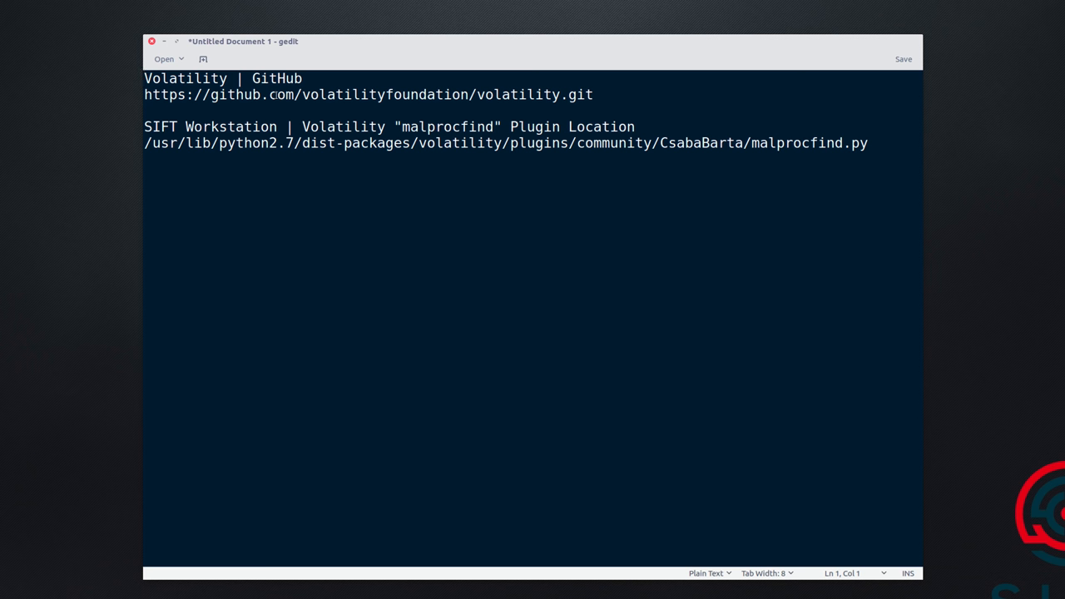
Clone the Volatility repository from github.com/volatilityfoundation/volatility.git.
triple_click(366, 93)
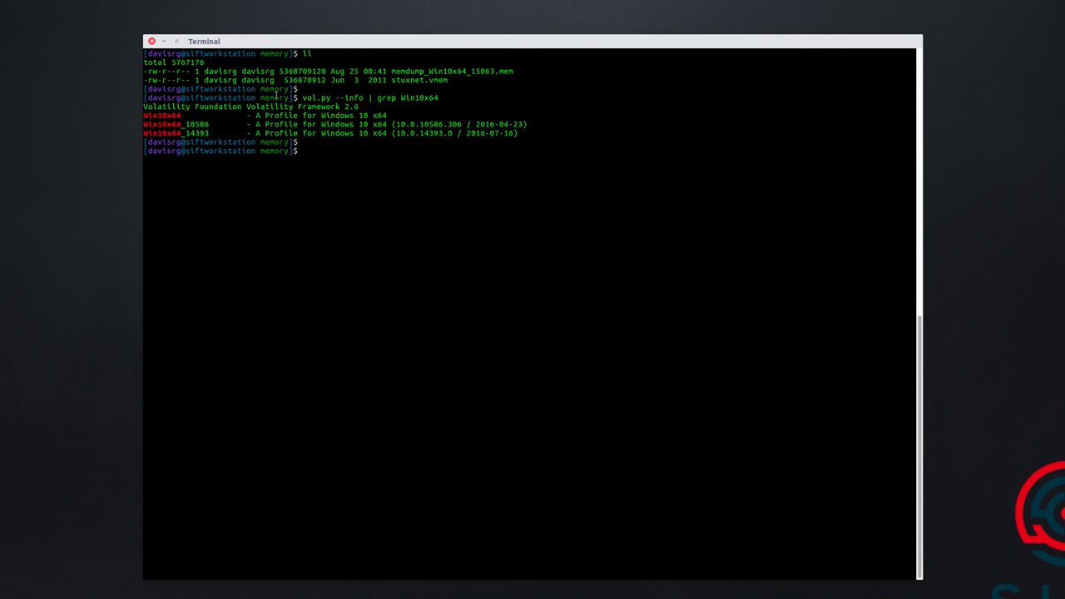
type("git clone")
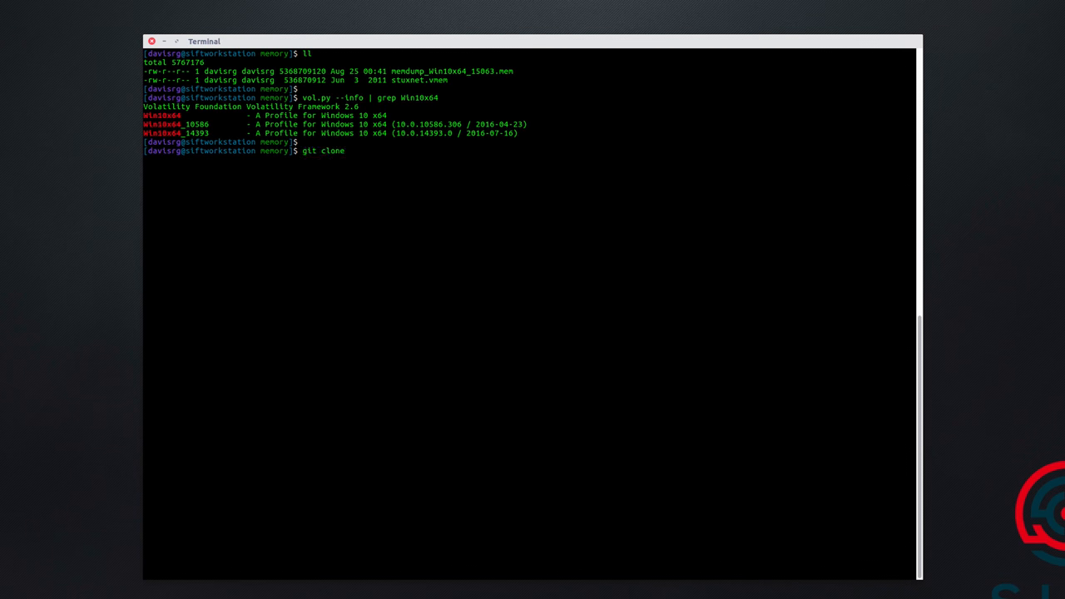
type("https://github.com/volatilityfoundation/volatility.git")
type("cd volatility/")
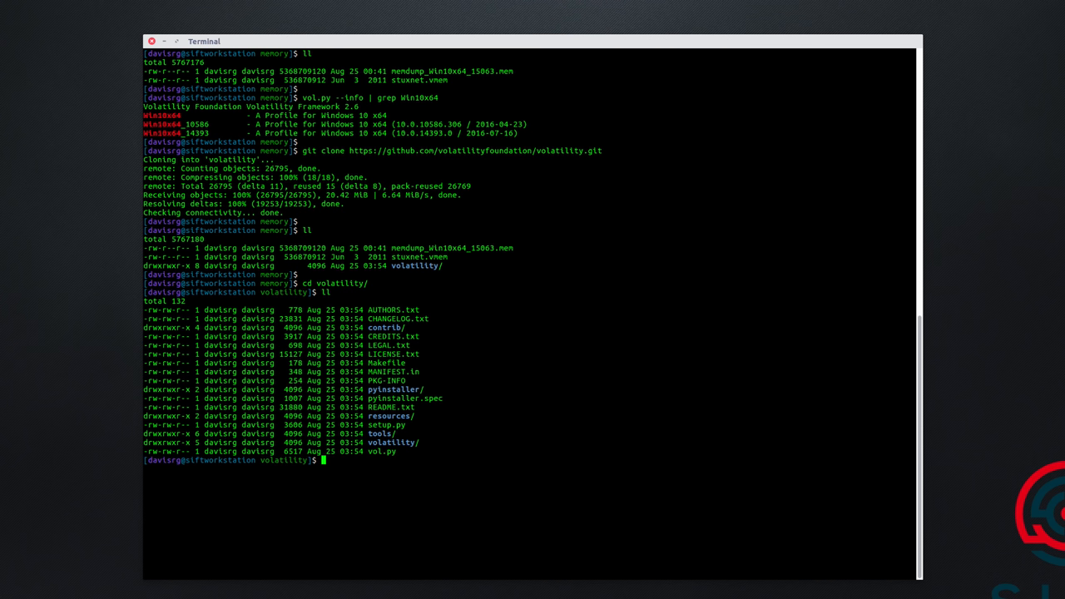
List the Windows 10 x64 profiles offered by the cloned vol.py.
type("python vol.py --info | g")
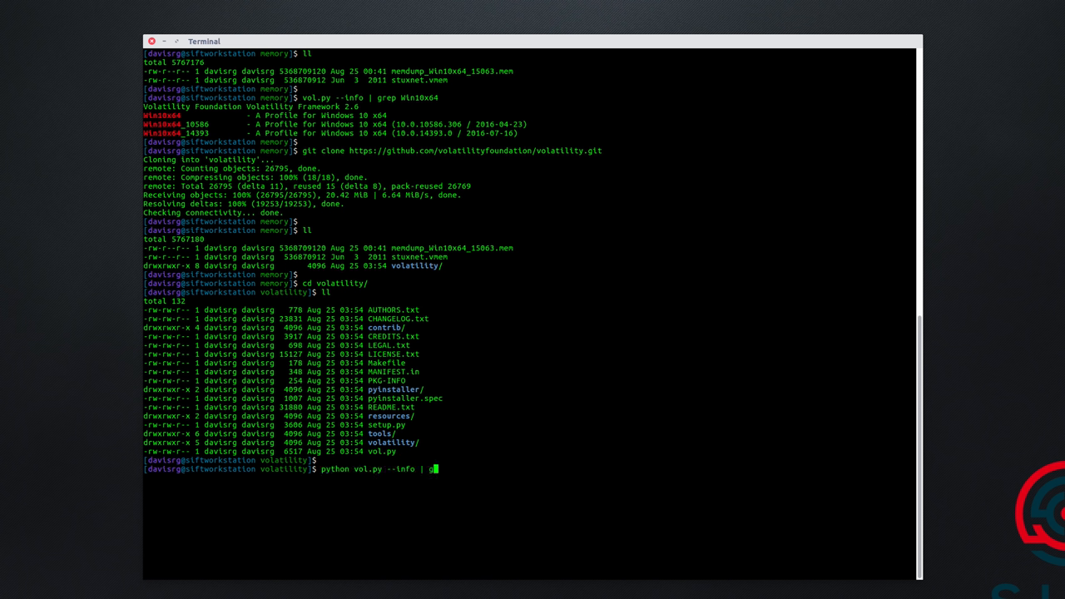
type("rep Win10x64")
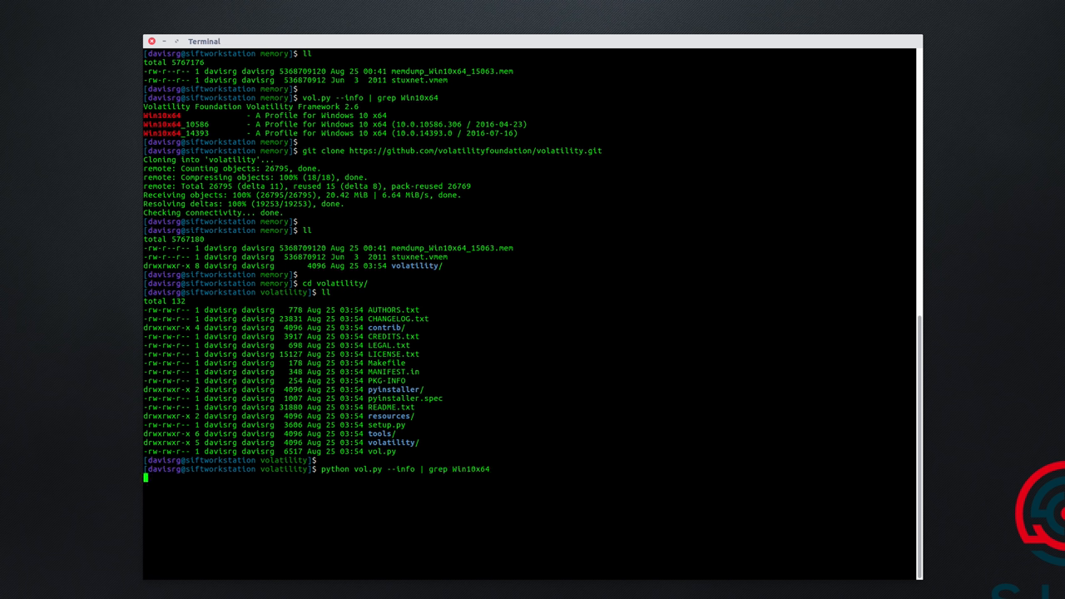
key("Return")
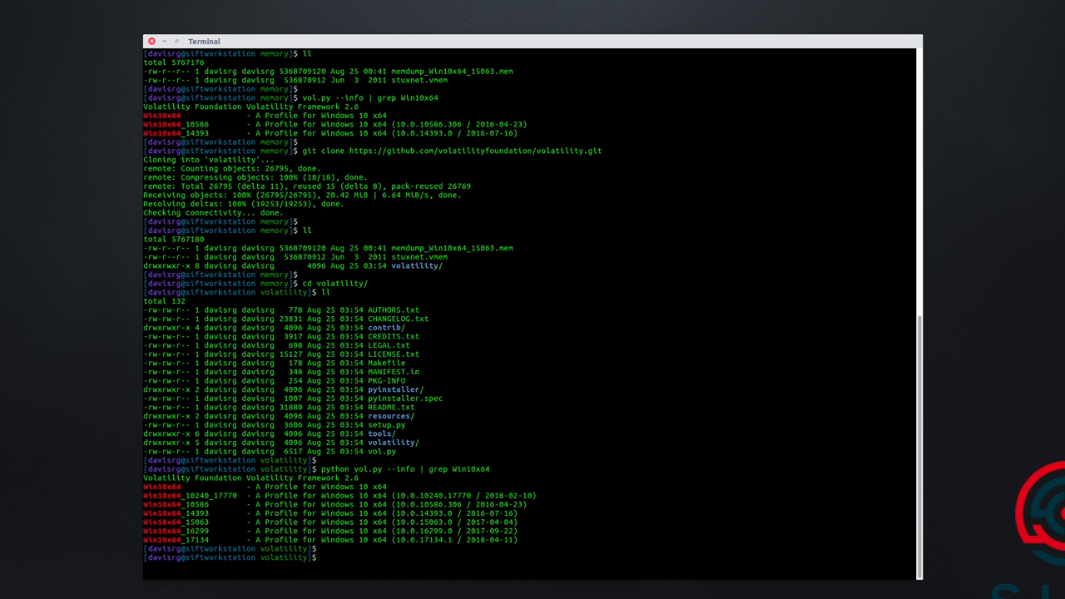
Filter the installed Volatility's help for malware plugins with 'vol.py -h | grep mal'.
type("cd ..")
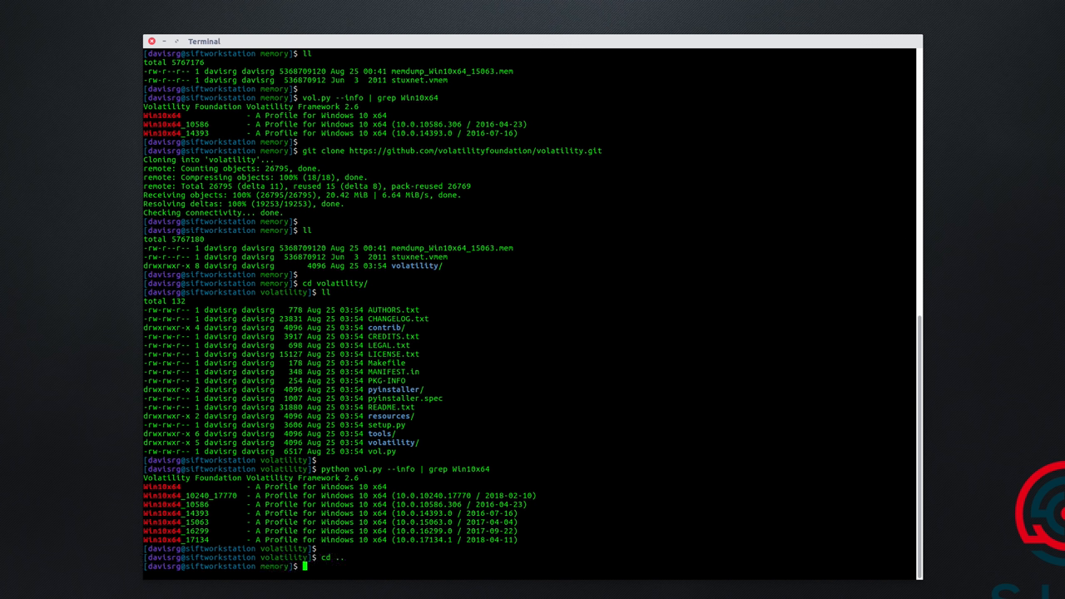
type("vo")
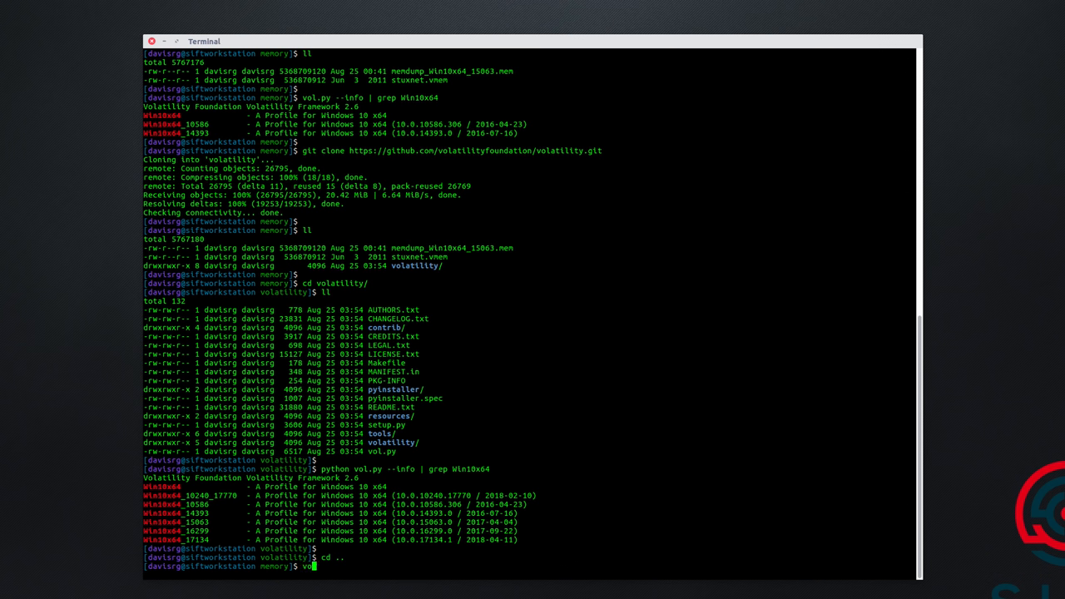
type(".py -")
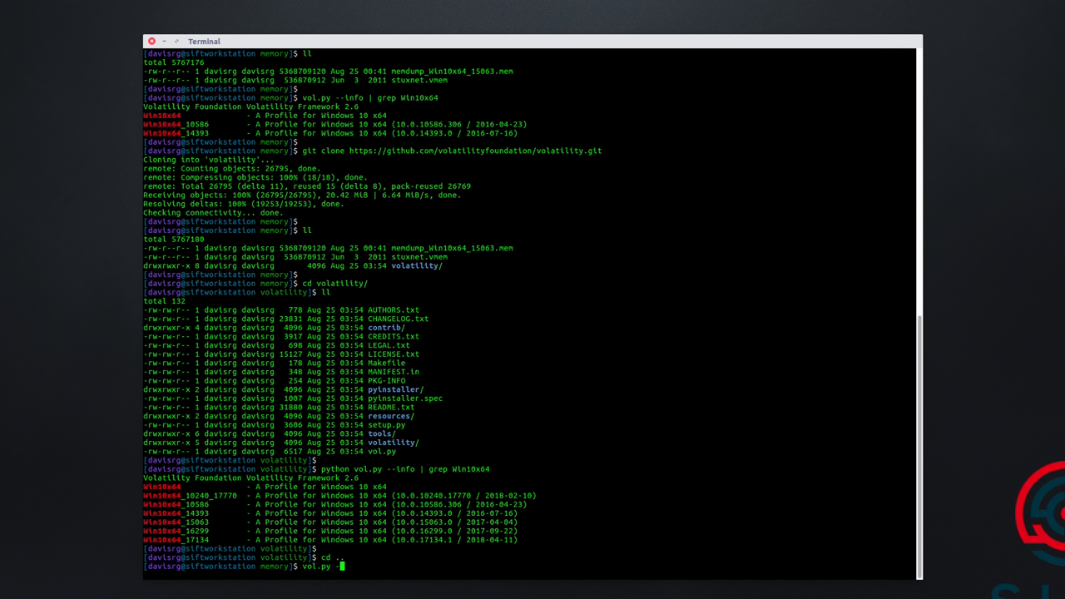
type("h | grep mal")
type("ll")
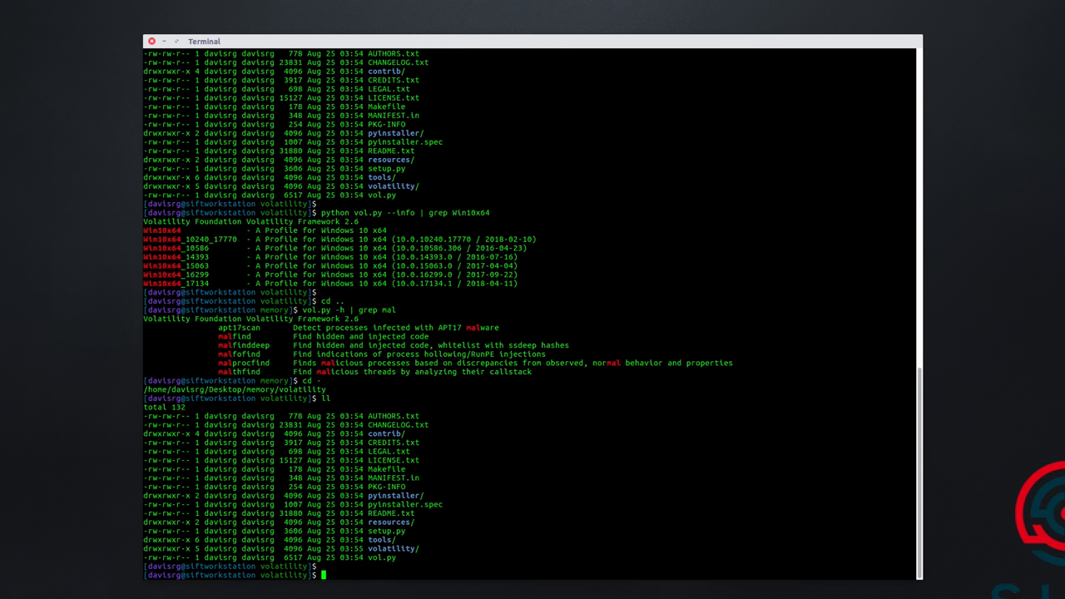
Filter the cloned copy's help for malware plugins with 'python vol.py -h | grep -i mal'.
type("python")
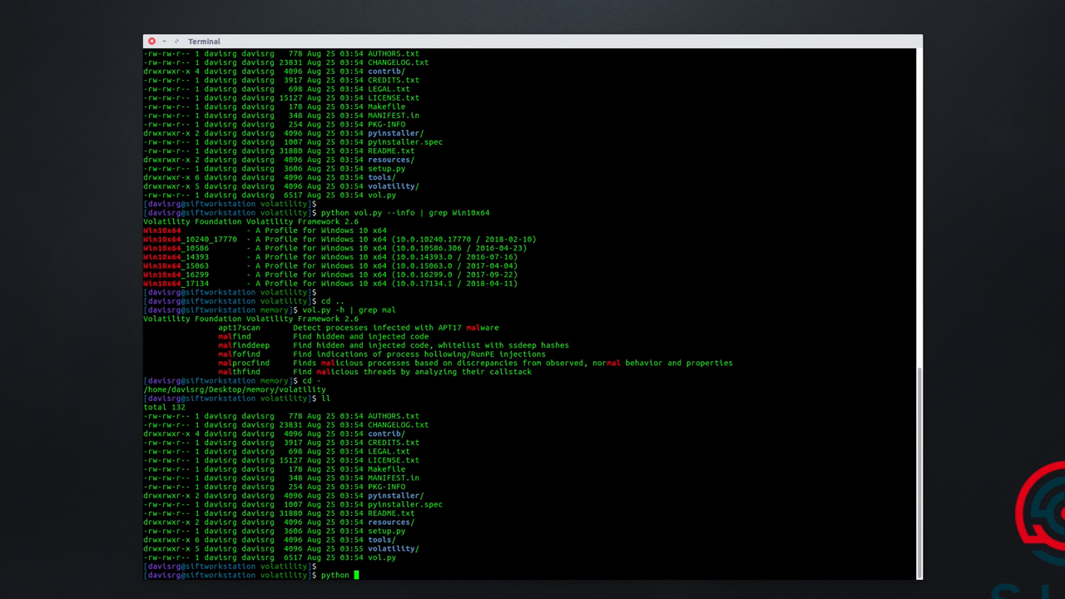
type("vol.py -h | grep m")
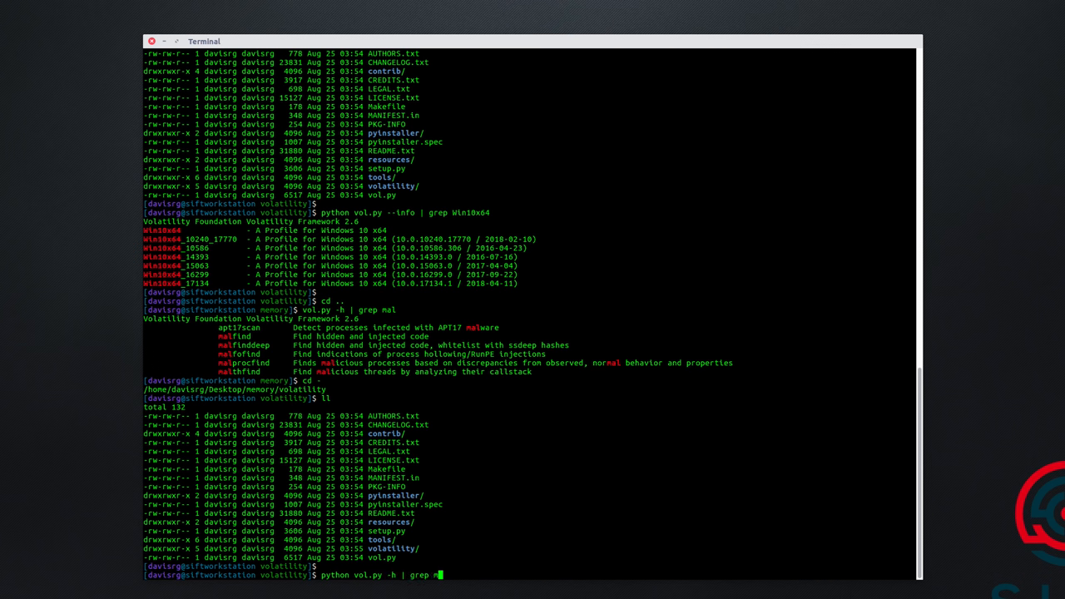
type("-i mal")
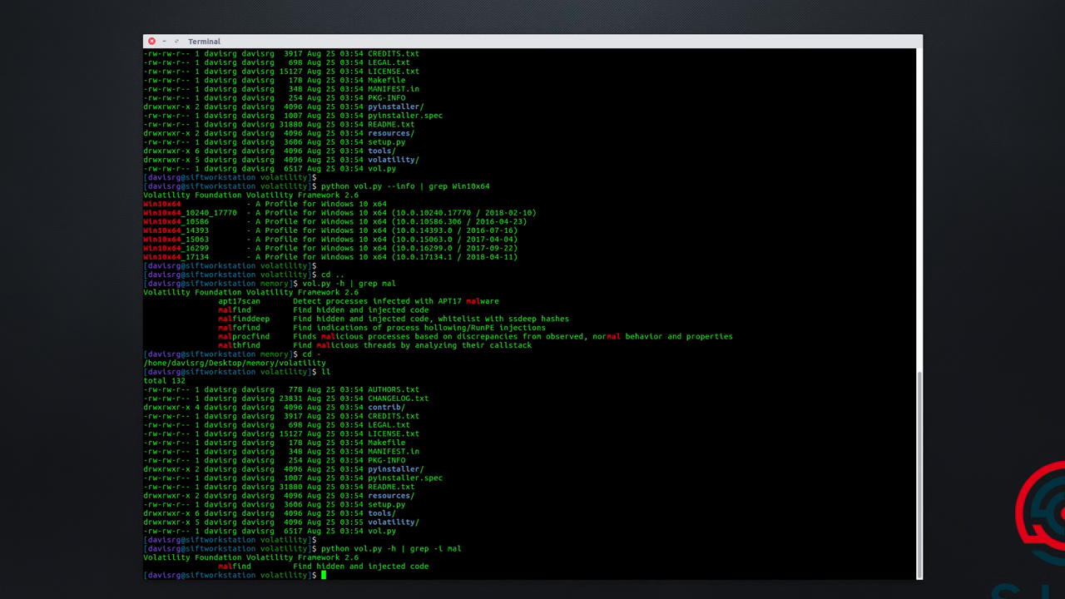
Browse into the cloned volatility plugins folder and list its contents.
scroll("down", 3)
type("ll")
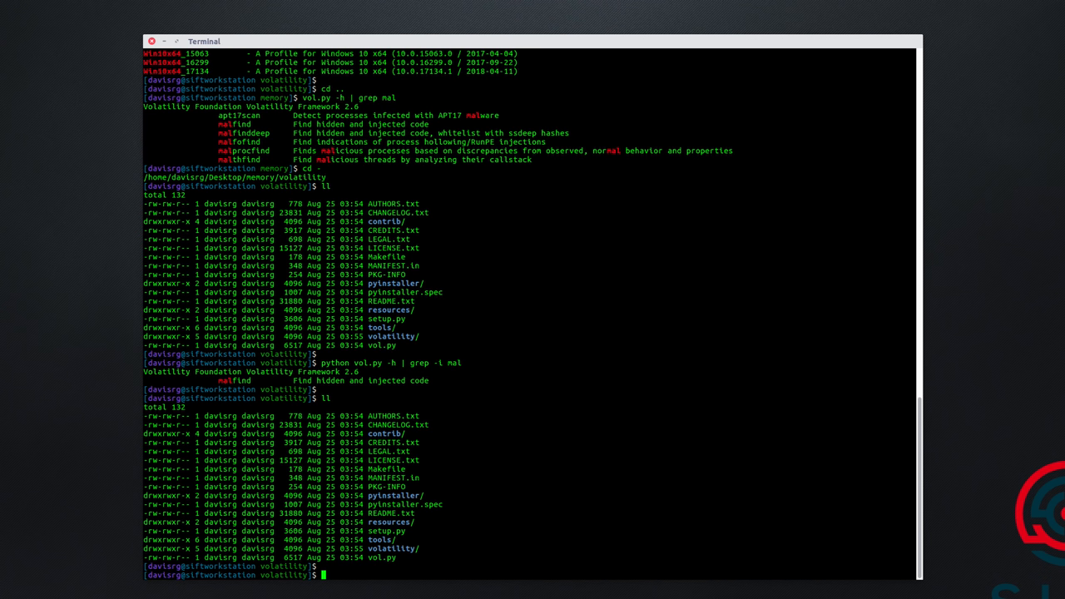
type("cd volatility/")
type("ll")
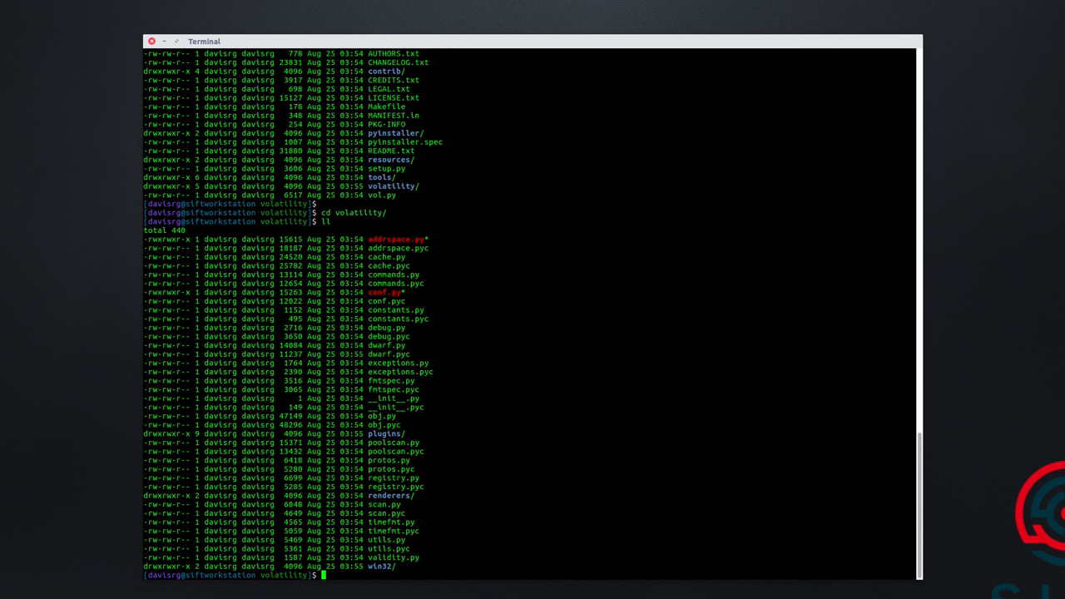
type("cd plugins/")
type("cd malware/")
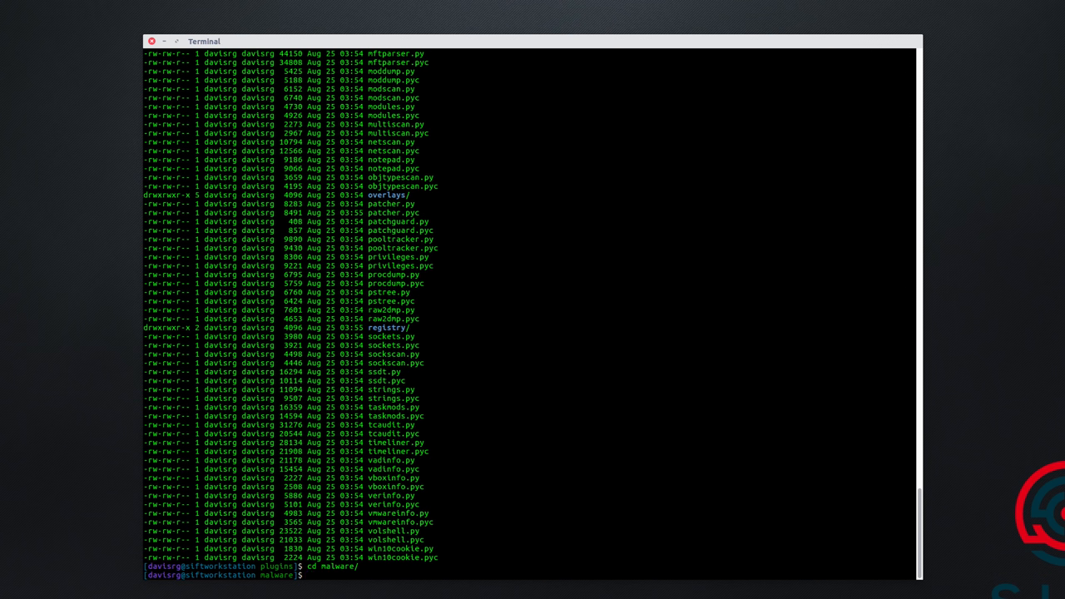
type("ll")
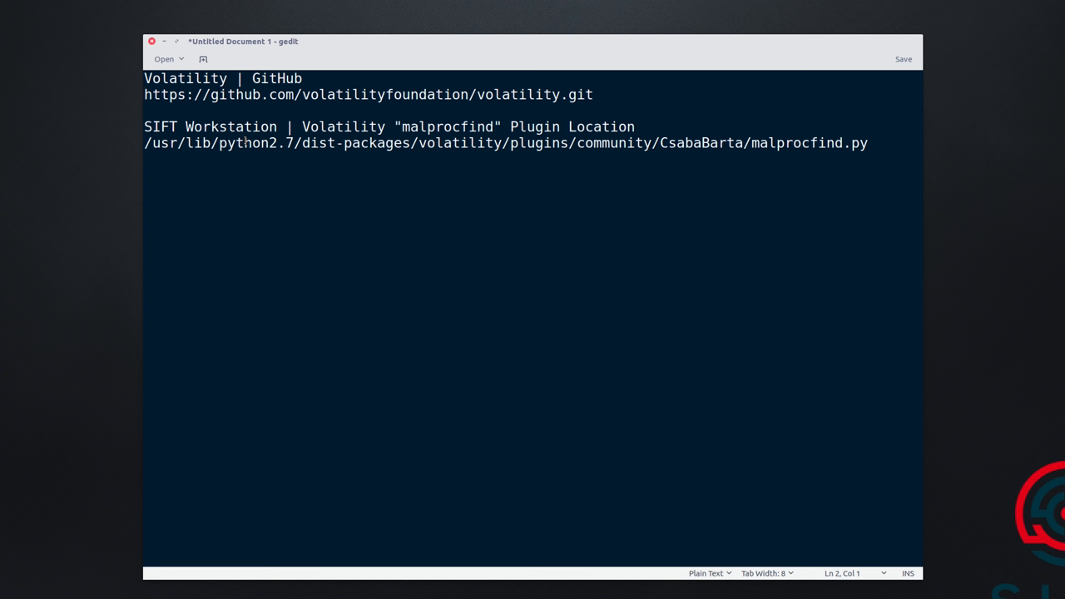
Begin changing permissions of malprocfind.py in the malware plugins folder with chmod 66...
double_click(246, 143)
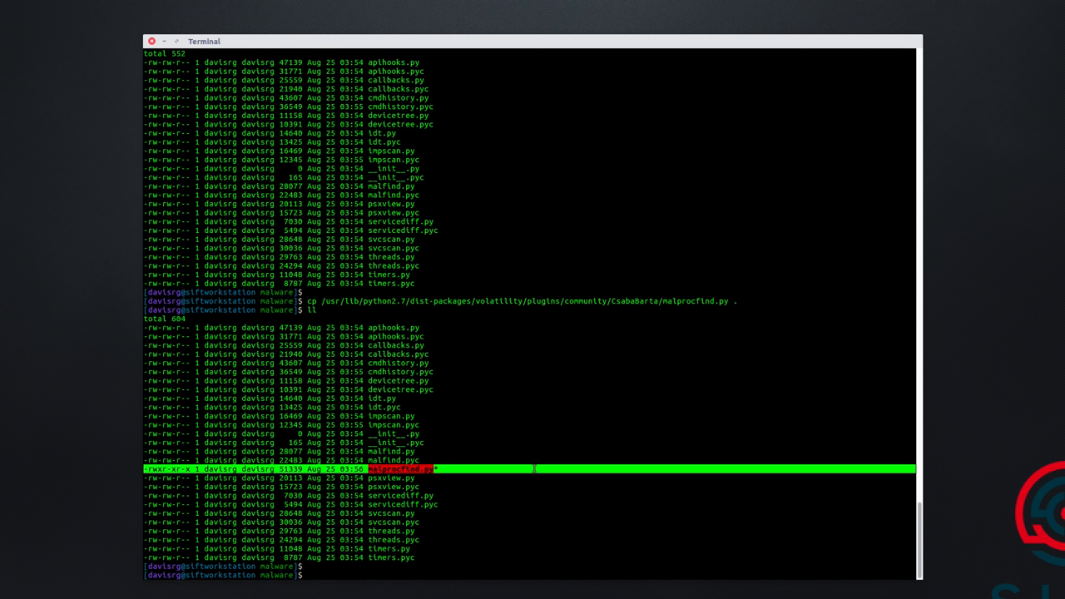
mouse_move(591, 455)
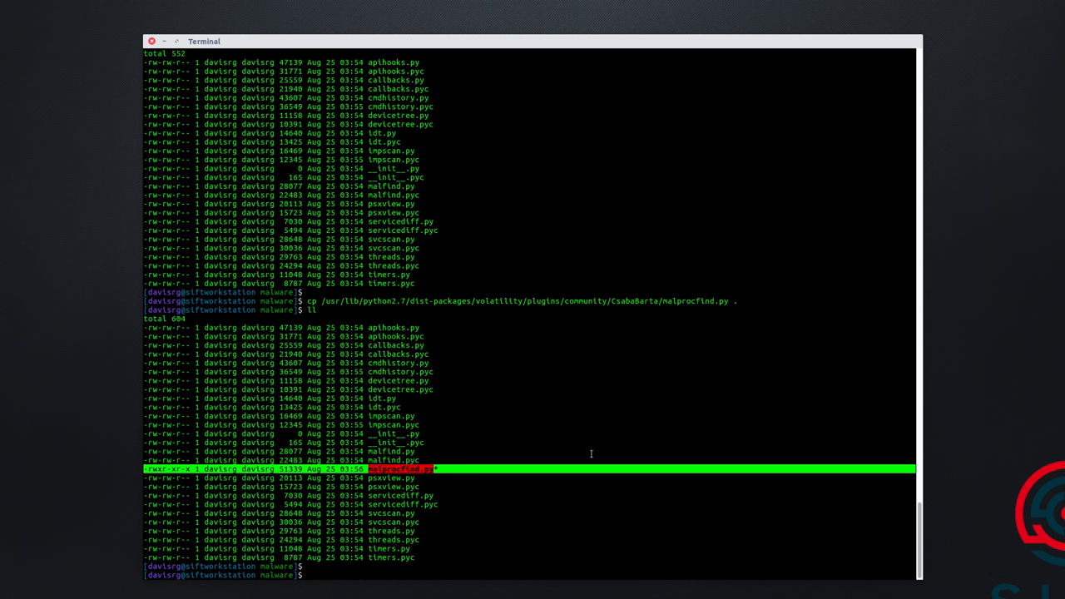
type("chmod")
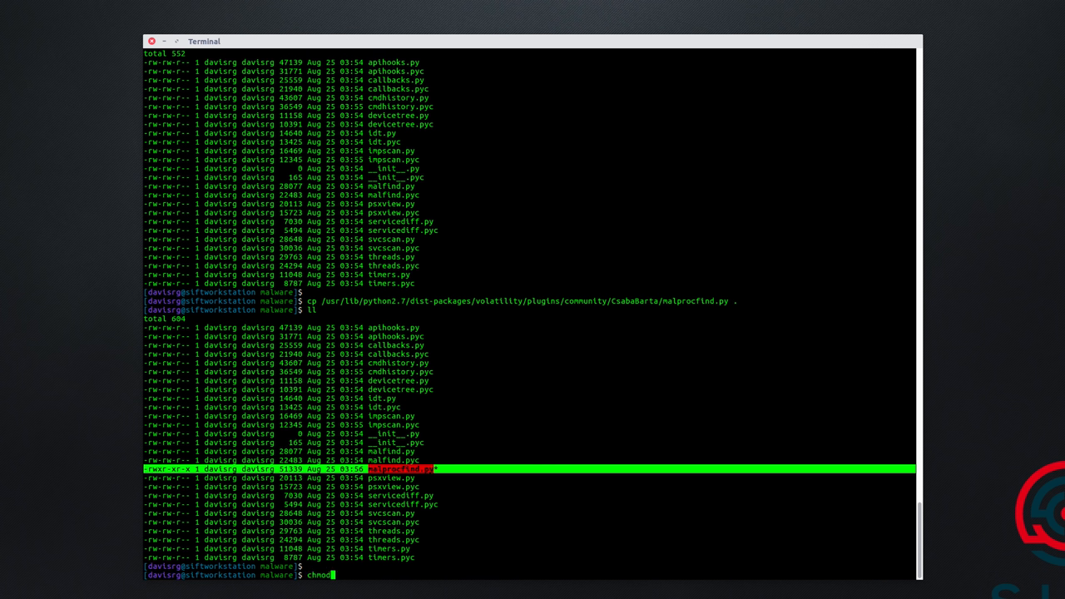
type("66")
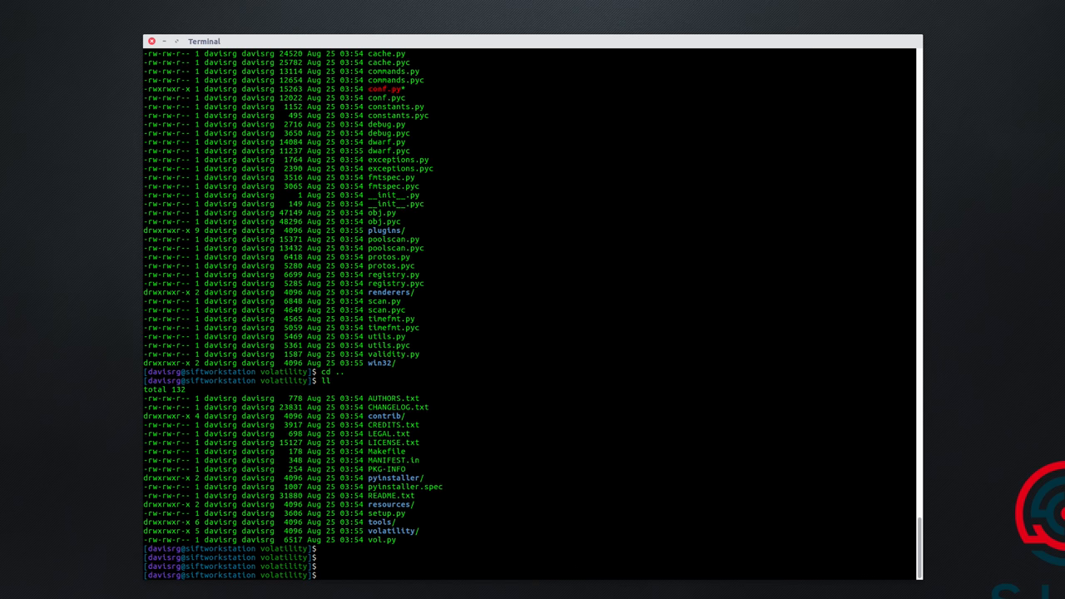
Filter the cloned Volatility's help for malware plugins, now showing malfind and malprocfind.
type("python vol.")
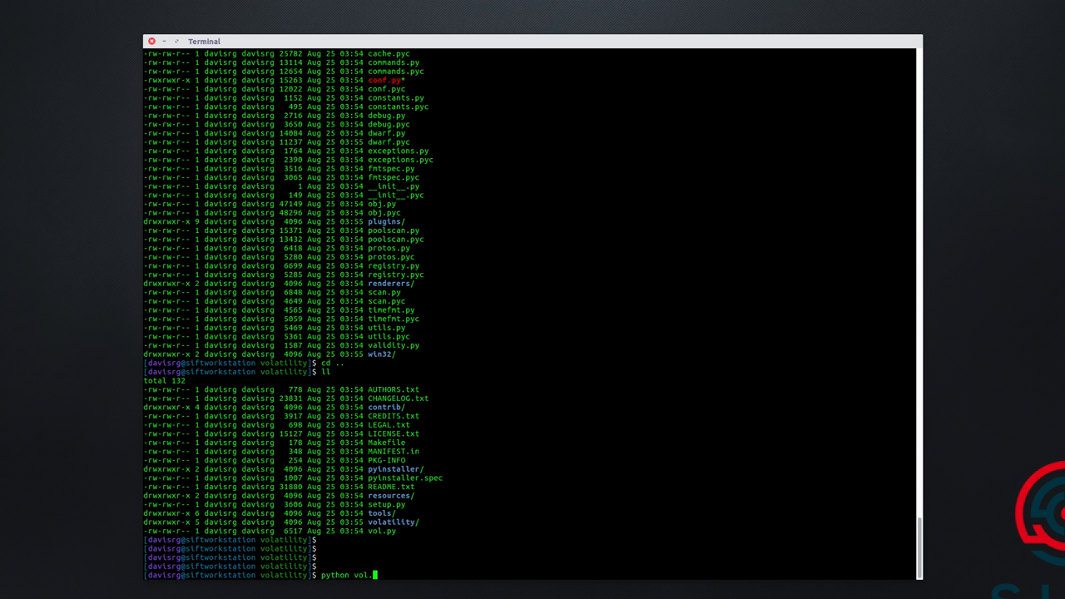
type("py")
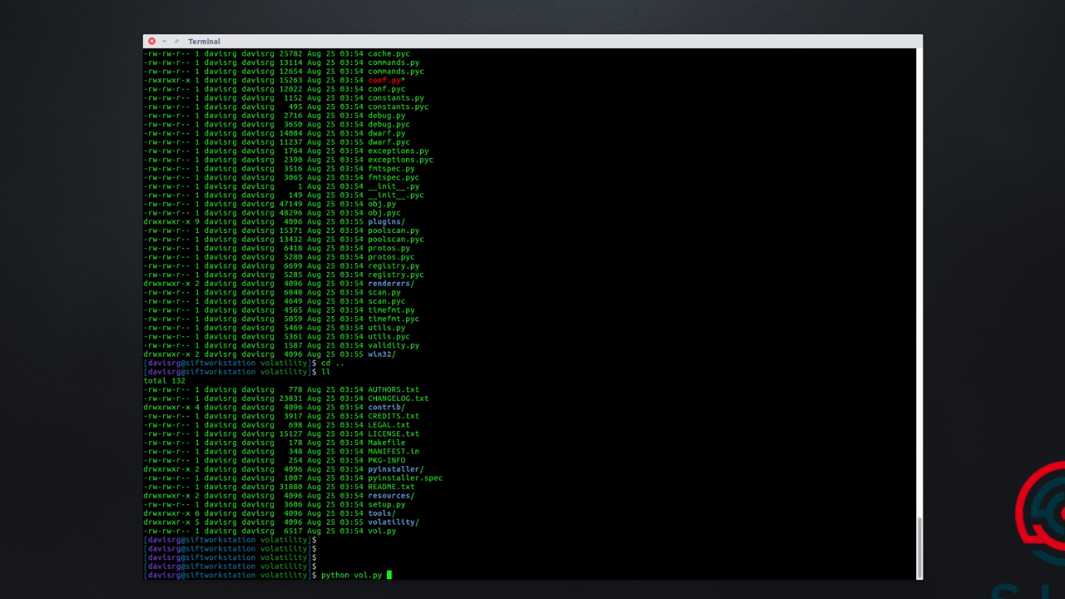
type("-h | grep -i mal")
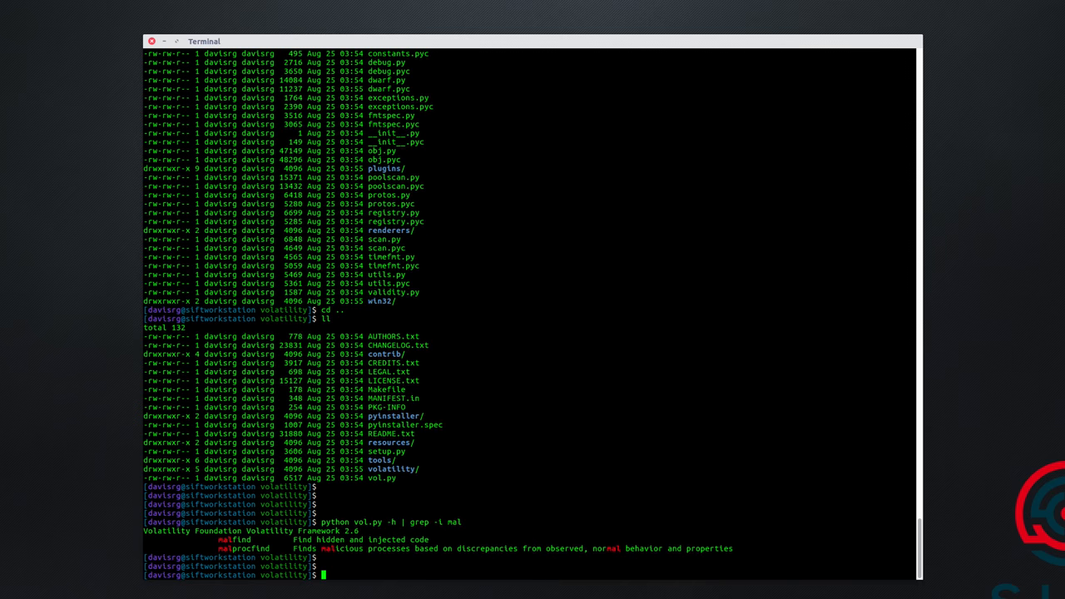
scroll("down", 3)
type("ll")
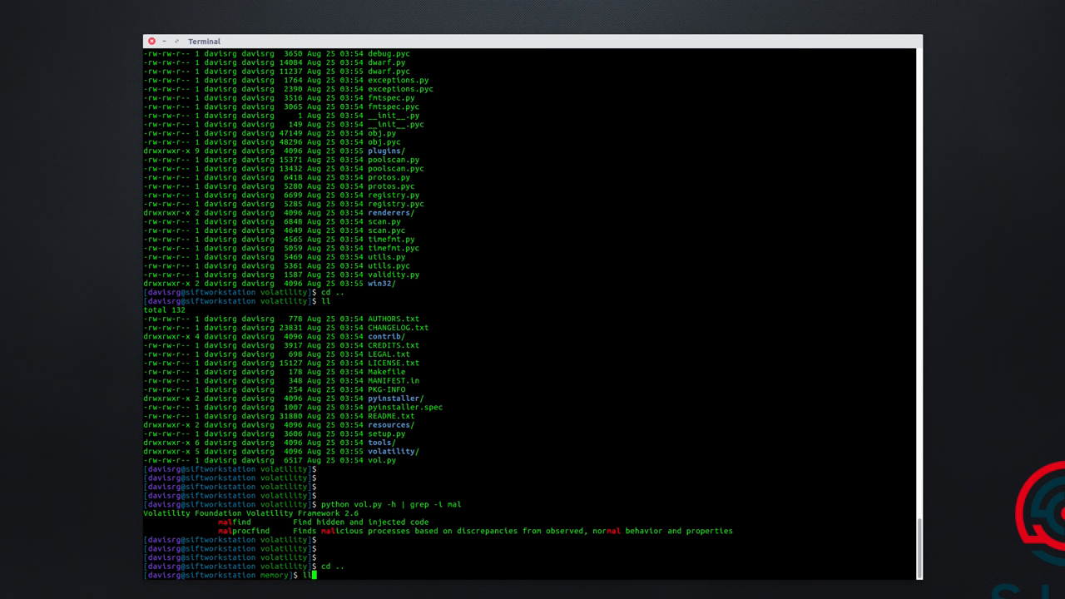
List the memory folder and point vol.py at memdump_Win10x64_15063.mem.
key("Return")
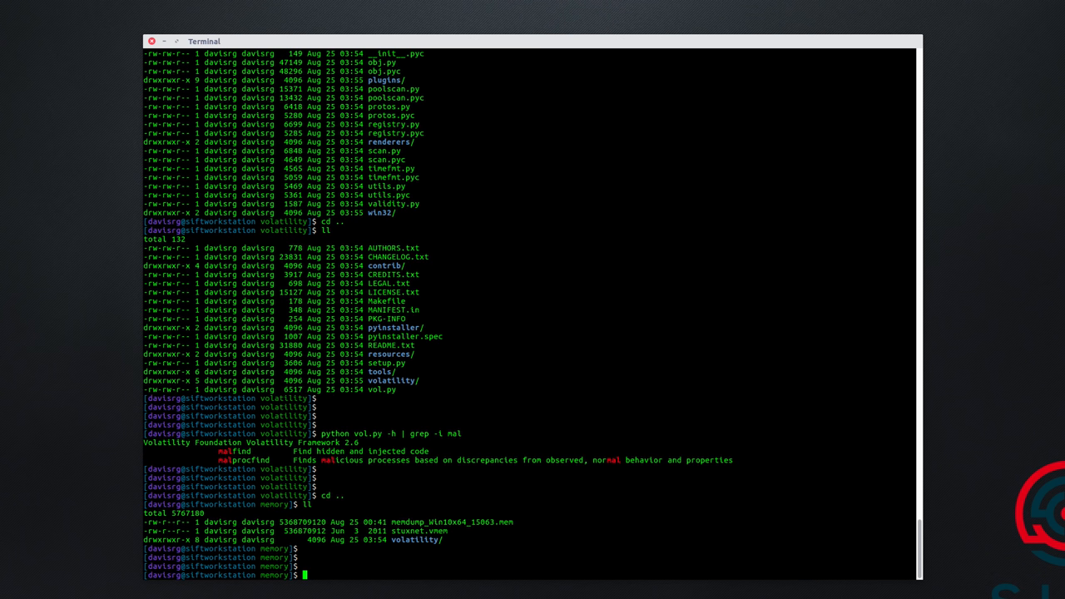
mouse_move(609, 519)
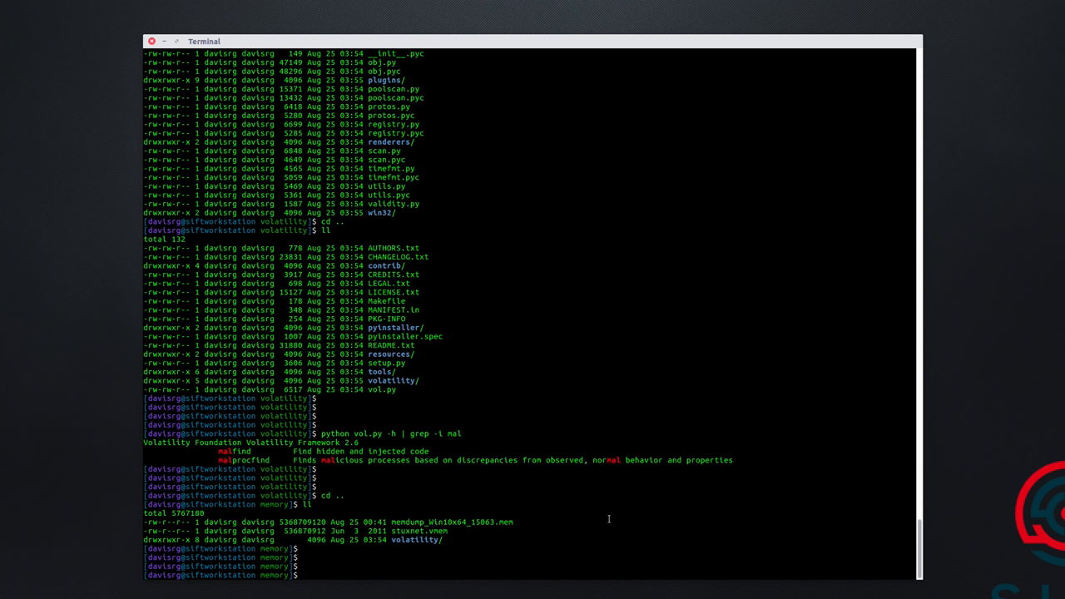
type("python volatility/")
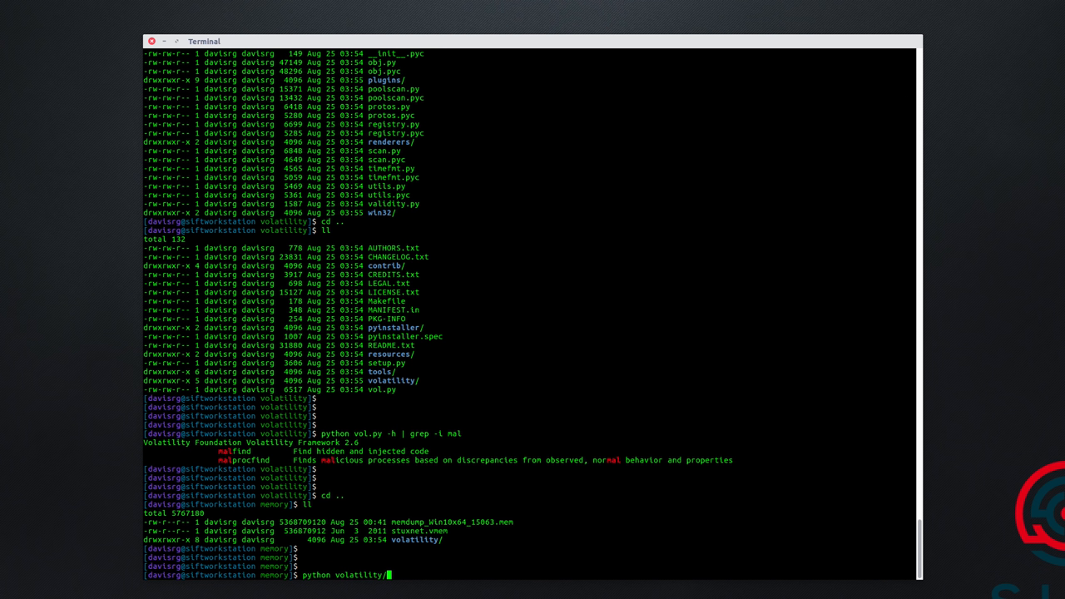
type("vol.py")
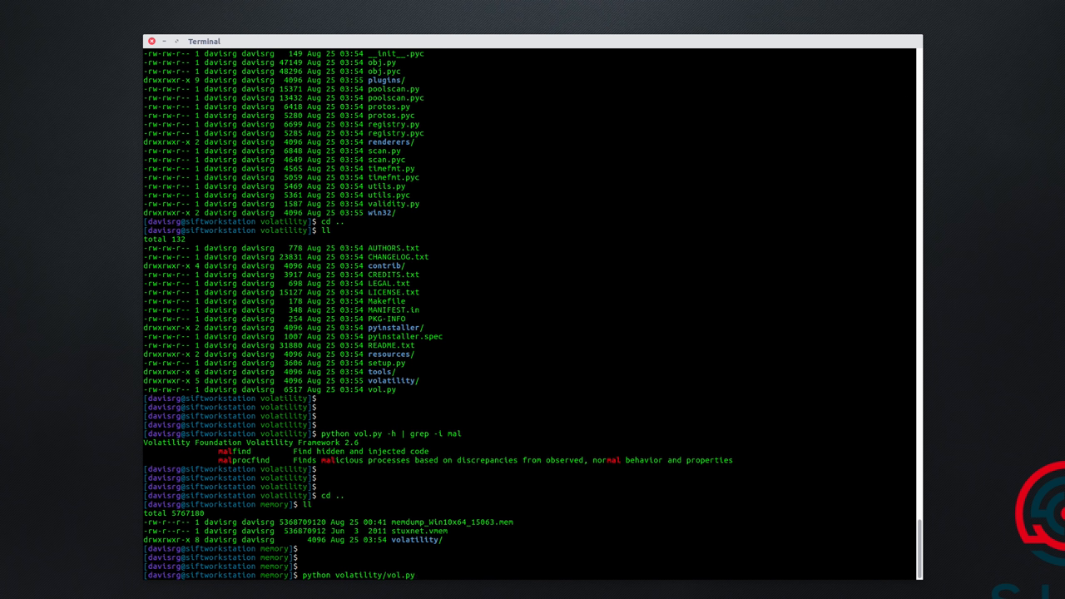
type("-f")
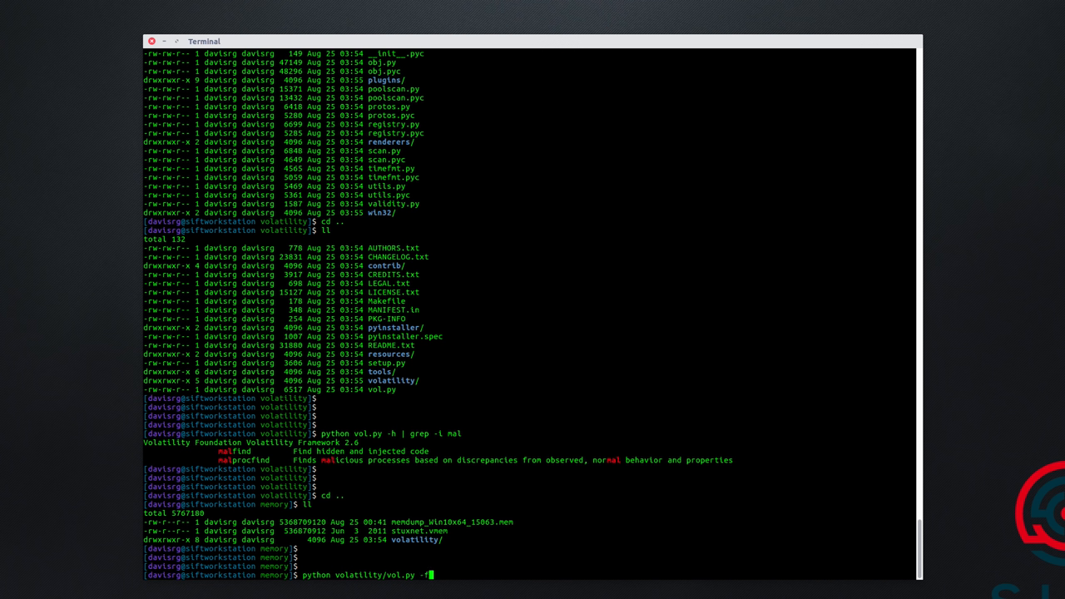
type("mem")
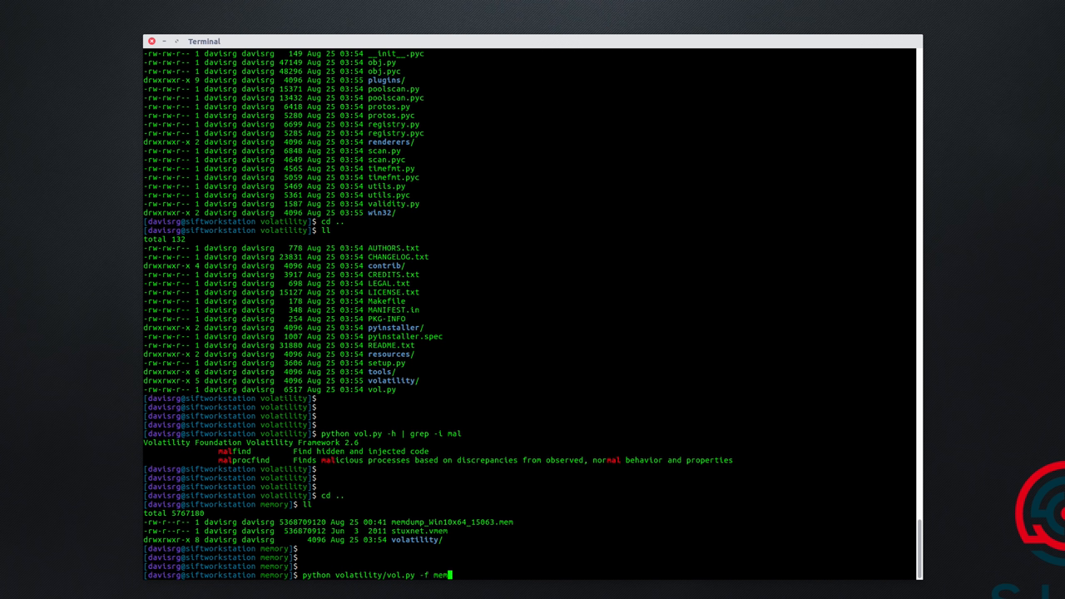
type("dump_Win10x64_15")
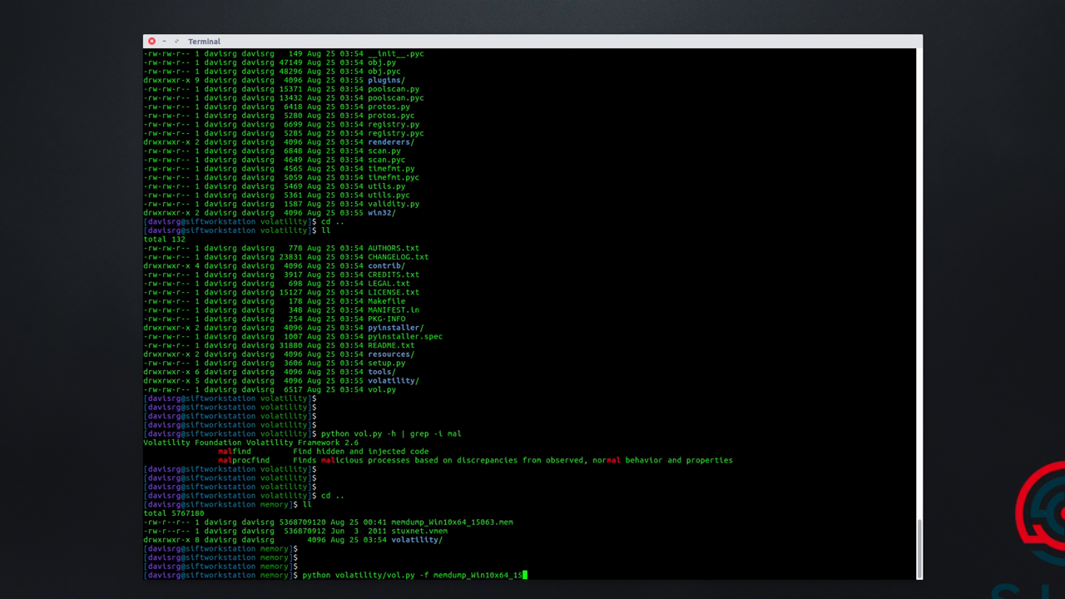
type("063.mem -")
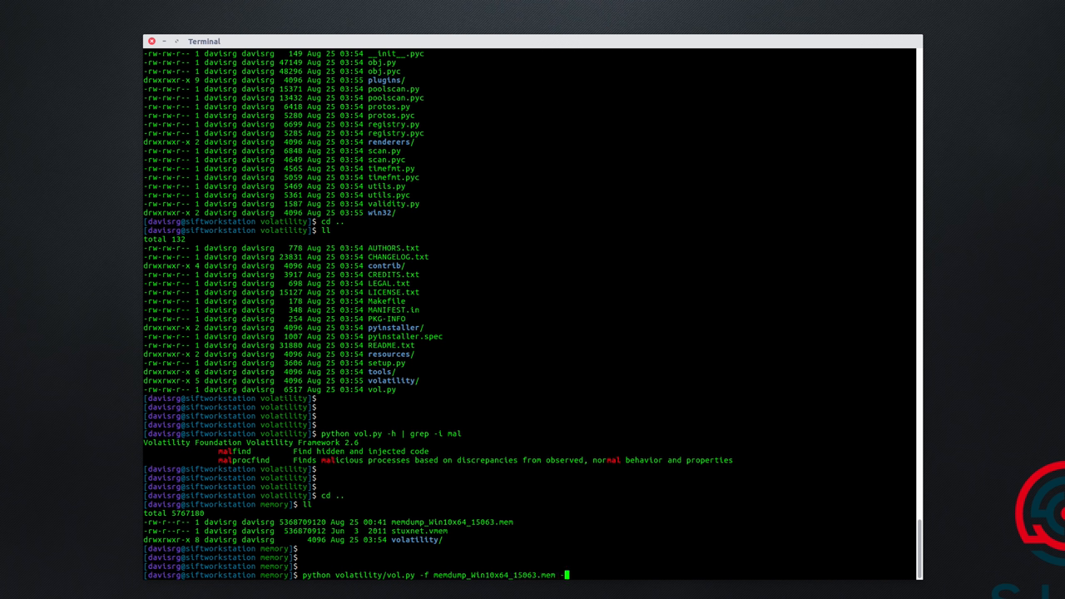
Run malprocfind with the Win10x64_15063 profile on the memory dump.
type("--profile=")
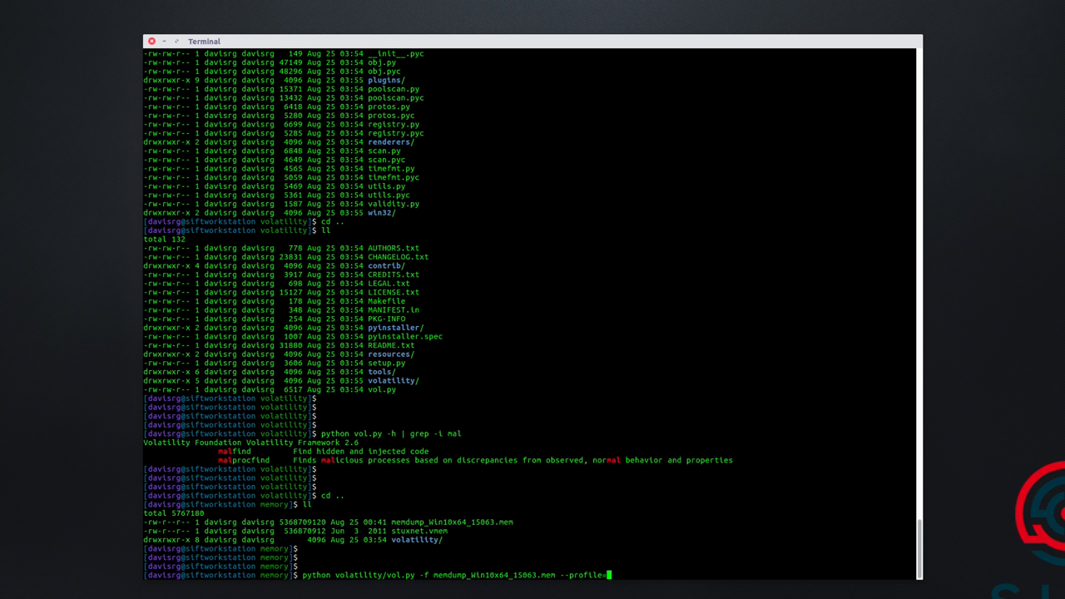
type("Win10x64_1")
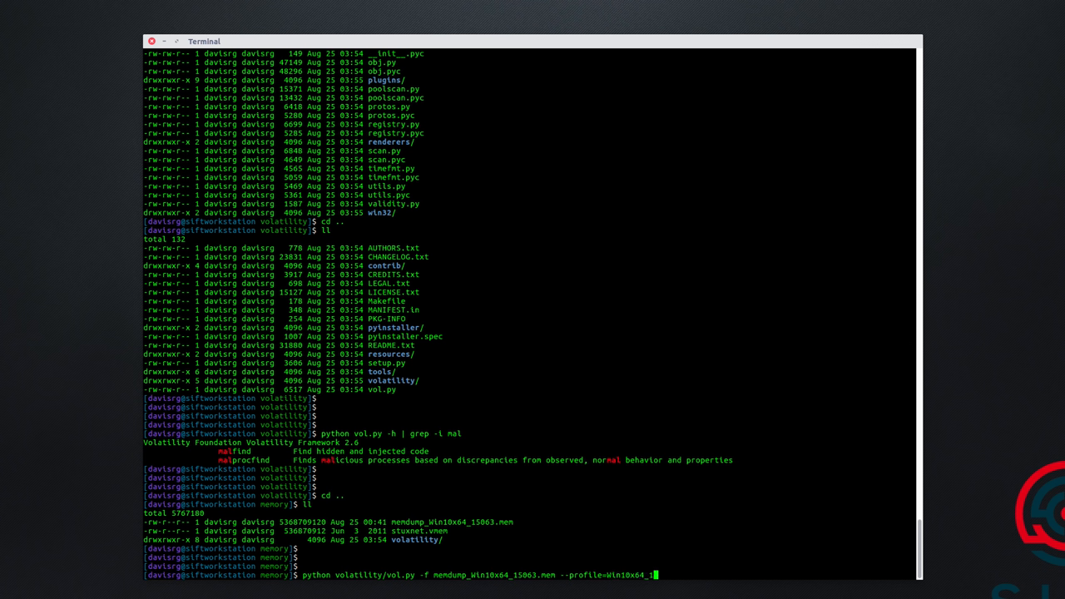
type("063")
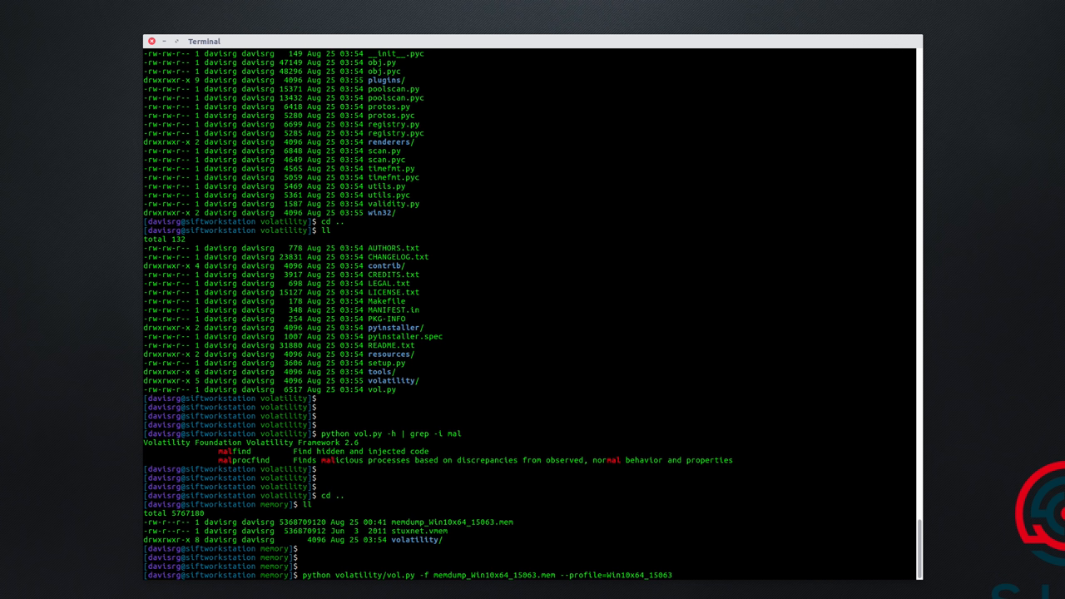
type("malprocfind")
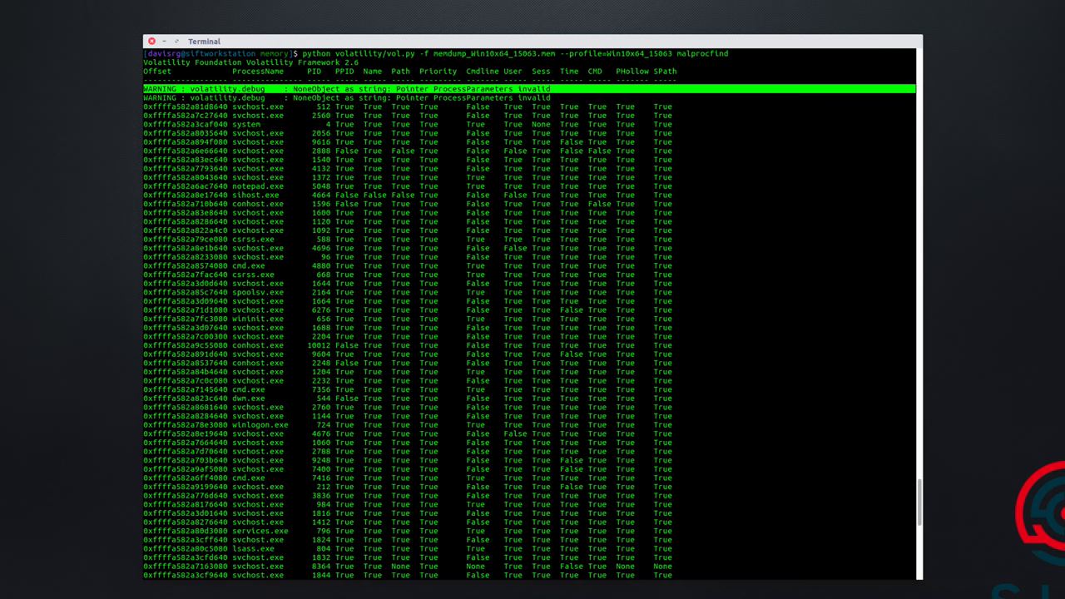
mouse_move(73, 60)
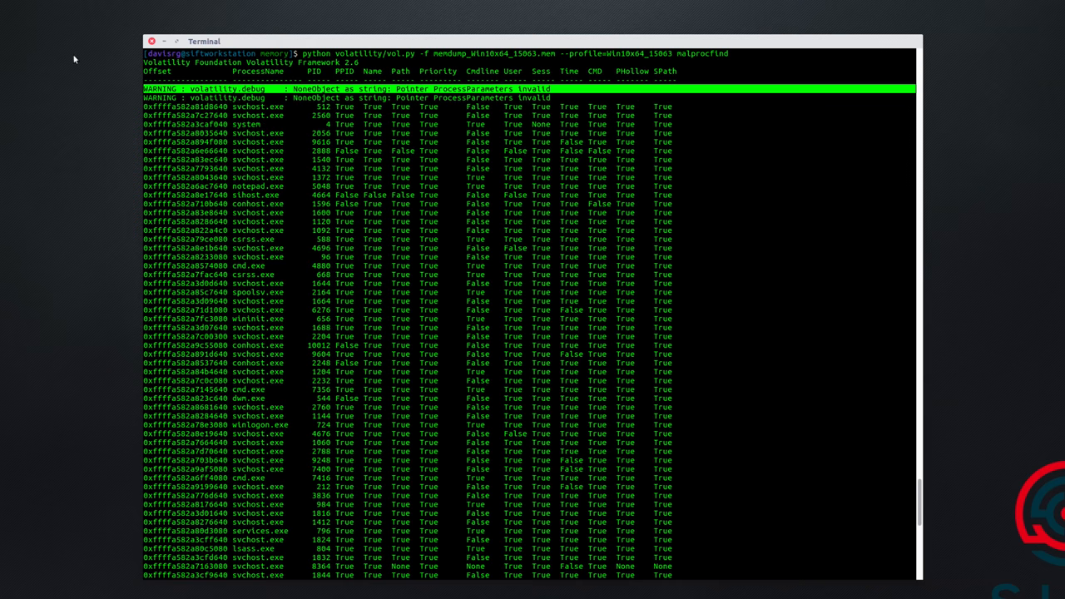
mouse_move(117, 88)
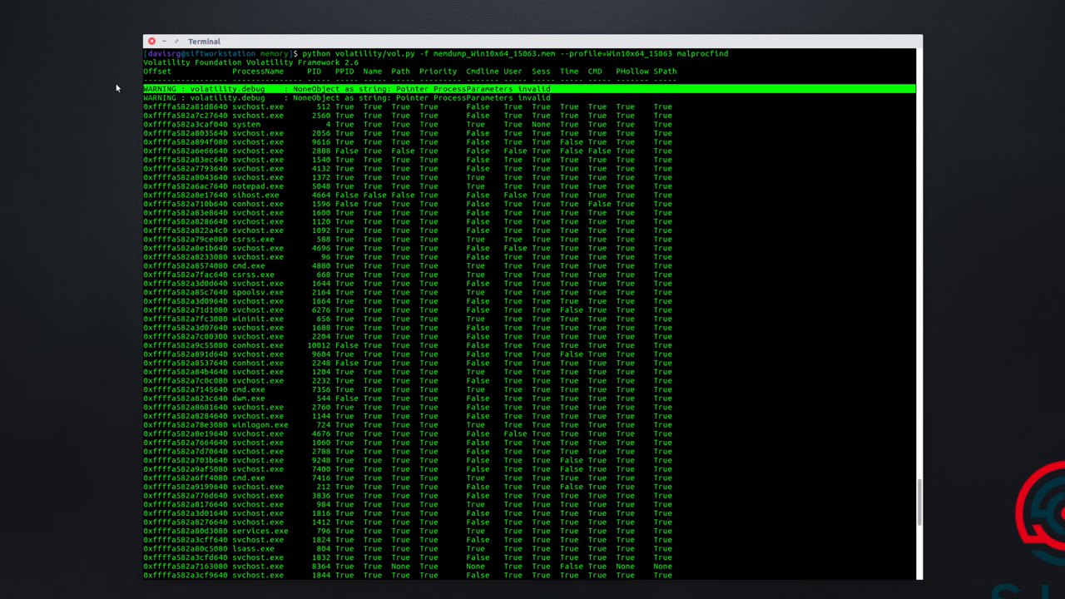
mouse_move(113, 87)
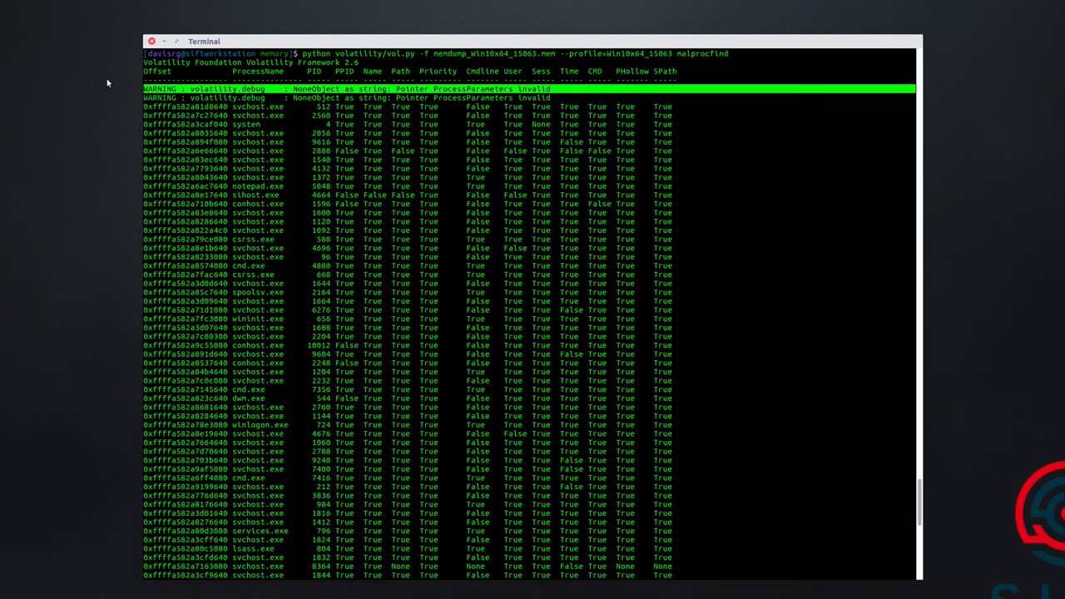
mouse_move(234, 191)
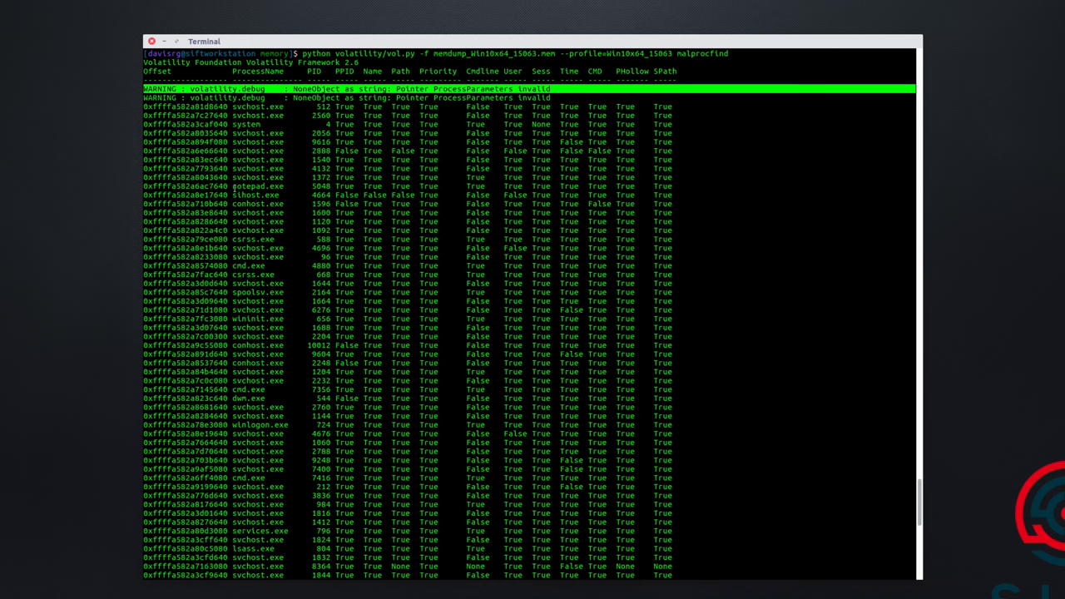
mouse_move(496, 209)
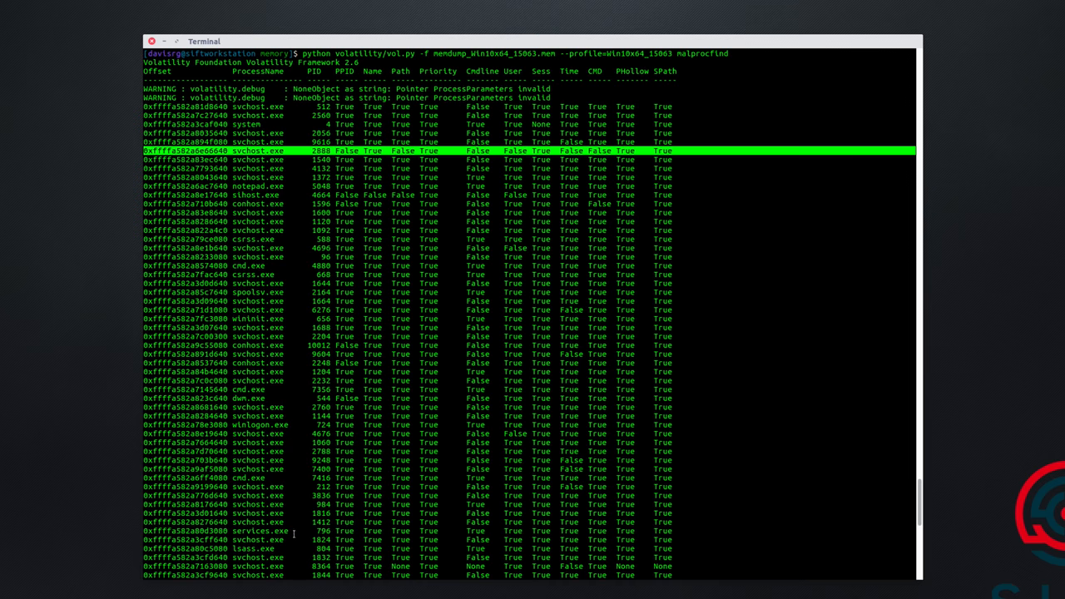
mouse_move(296, 190)
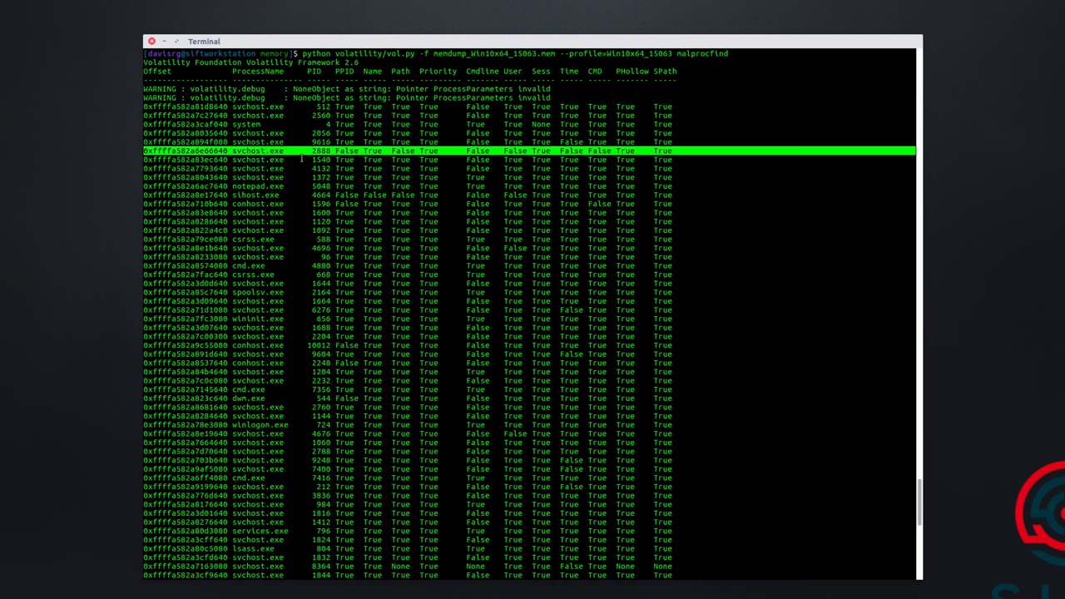
Scroll through the pslist results filtered for PIDs 2888 and 7416.
scroll("down", 3)
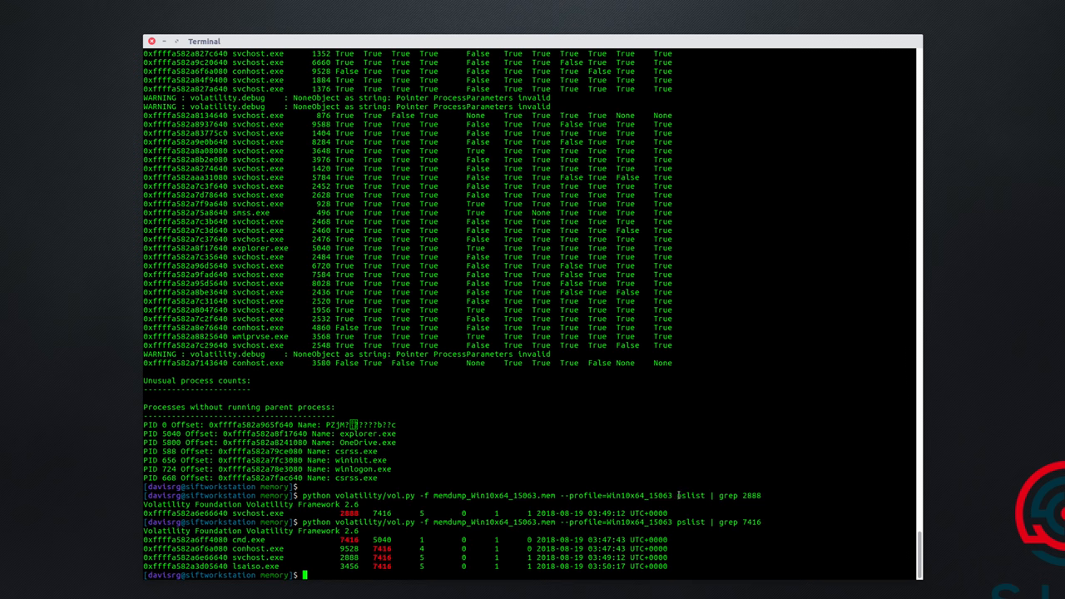
Start another vol.py command against memdump_Win10x64_15063.mem with the Win10x64_15063 profile.
double_click(689, 496)
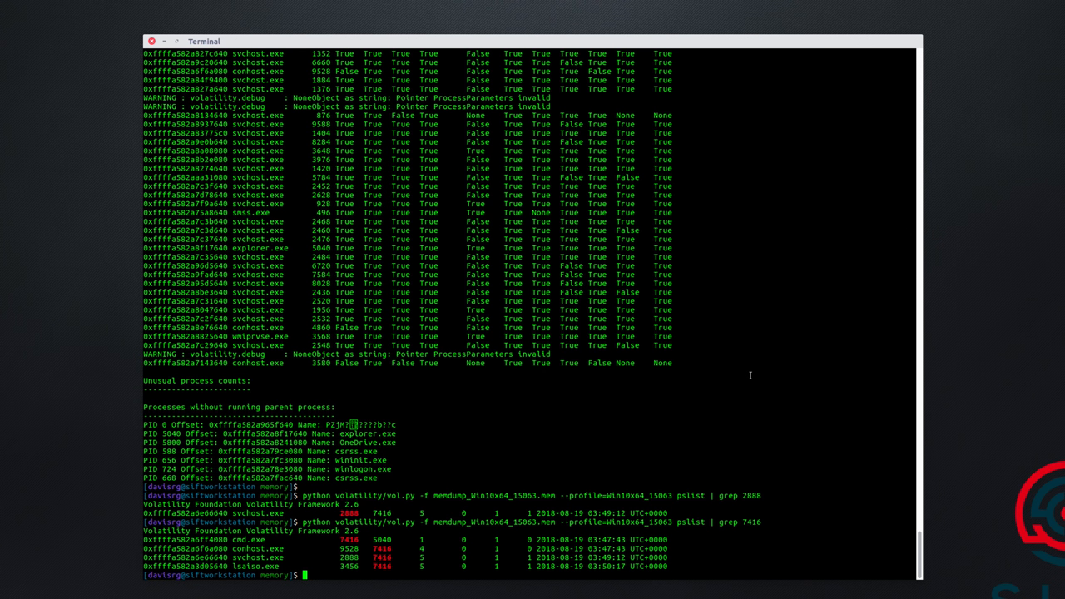
scroll("down", 3)
type("python volatility/vol.py -f memdump_Win10x64_15063.mem --profile=Win10x64_15063")
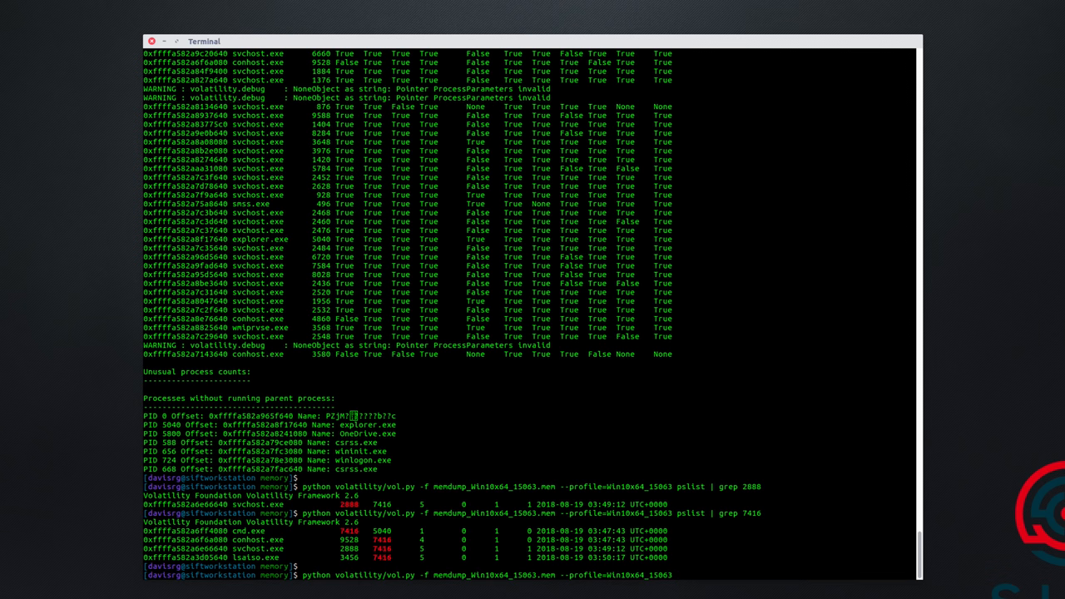
Run the cmdline plugin filtered for PID 2888, showing only the svchost.exe line.
type("cmdline |")
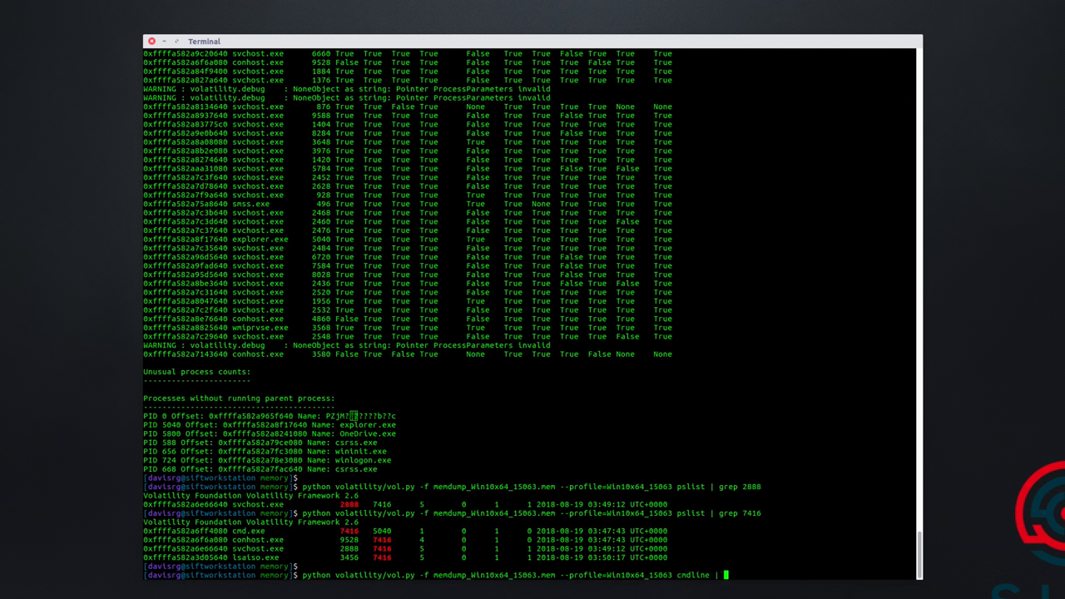
type("grep")
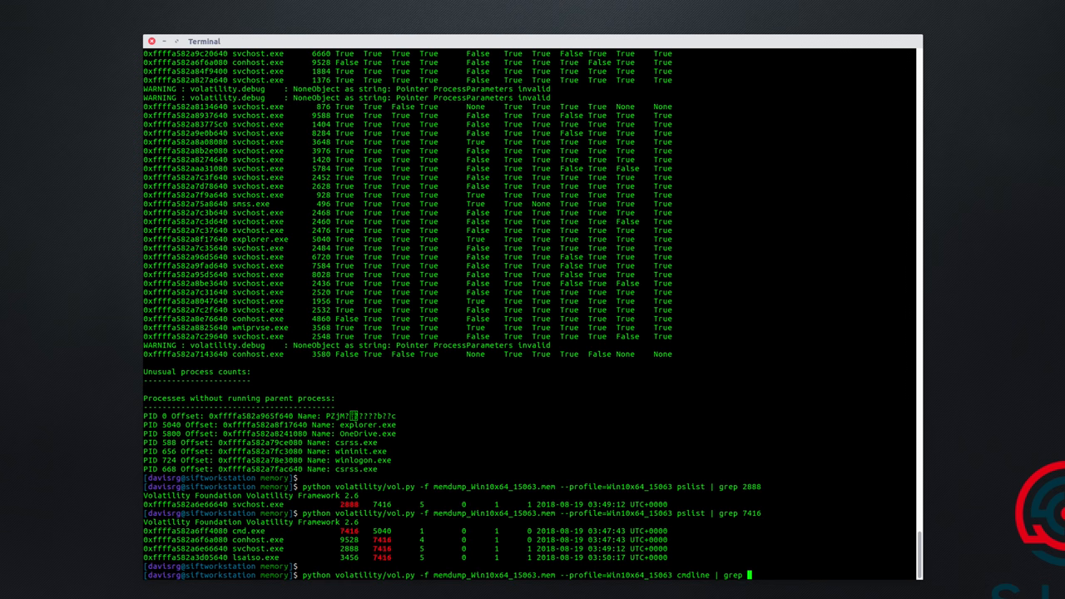
type("2888")
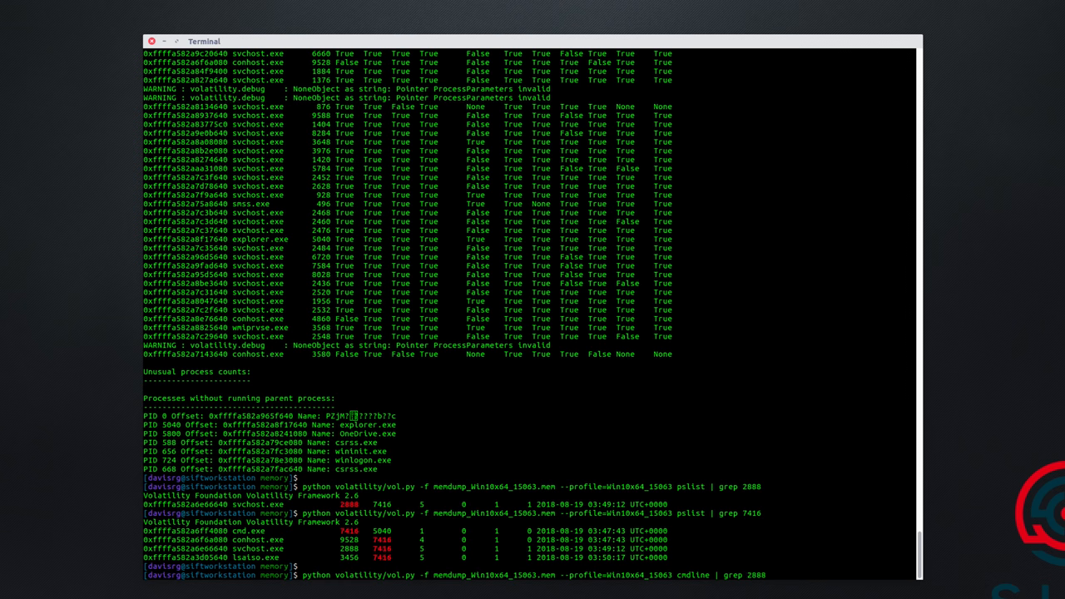
key("Return")
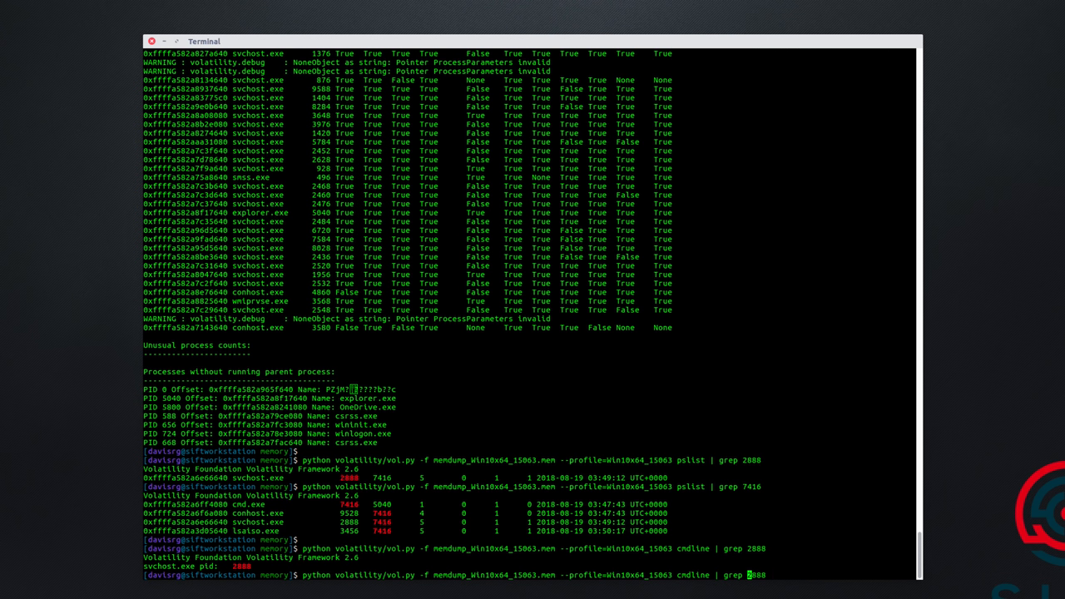
Rerun cmdline with grep -A1 2888, revealing svchost.exe -k NetworkService for PID 2888.
type("-A1")
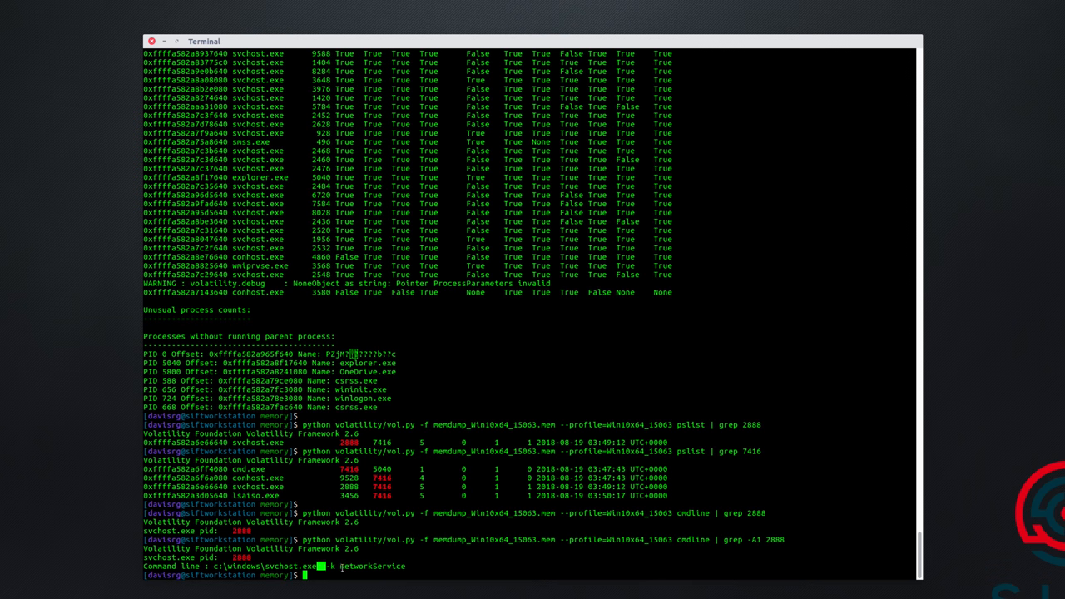
double_click(372, 566)
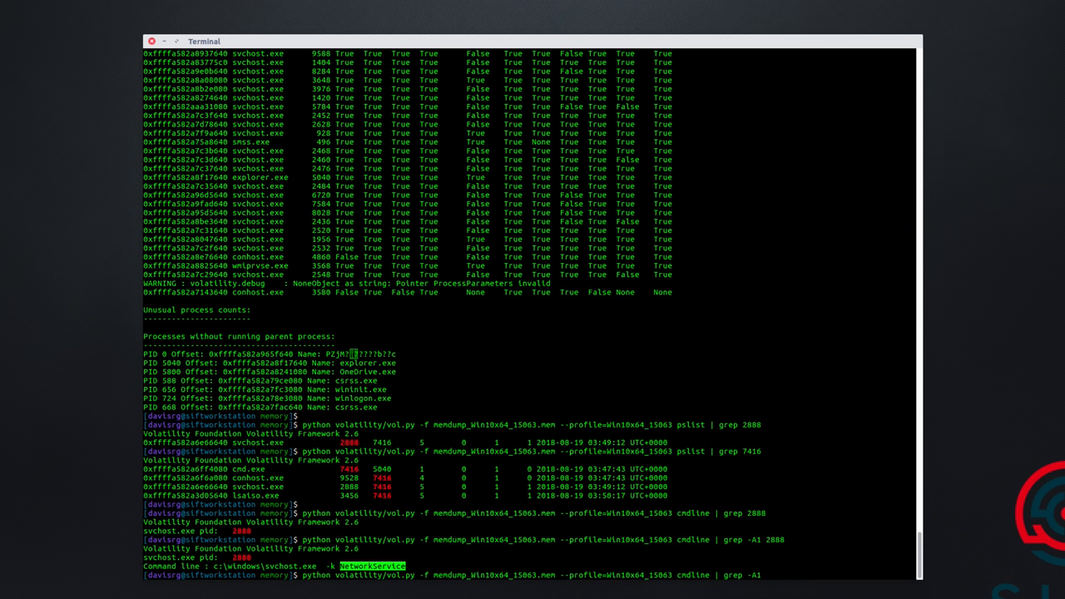
Run vol.py cmdline | grep -A1 3456, showing lsass.exe from C:\windows\lsass.exe.
type("3456")
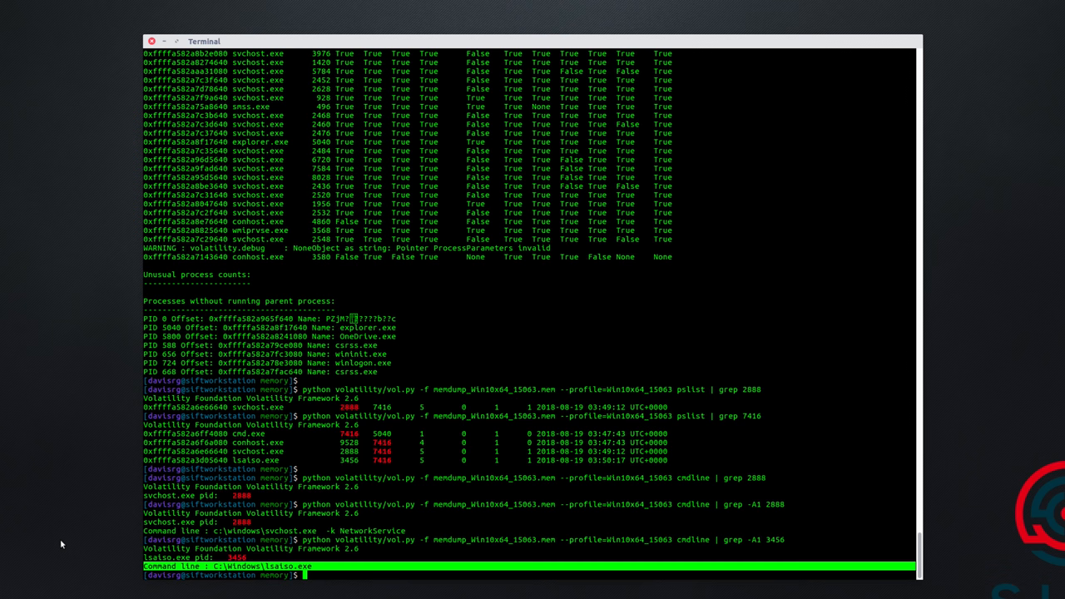
mouse_move(93, 563)
type("python volatility/vol.py -f memdump_Win10x64_15063.mem --profile=Win10x64_15063 cmd")
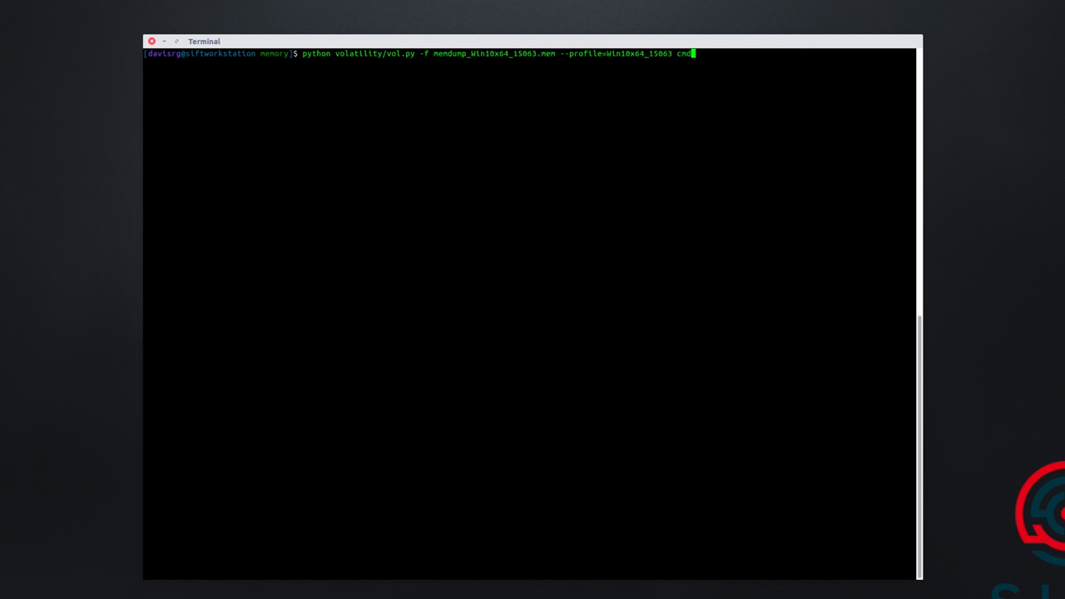
Run Volatility netscan on the memory image with output piped through more.
type("netscan")
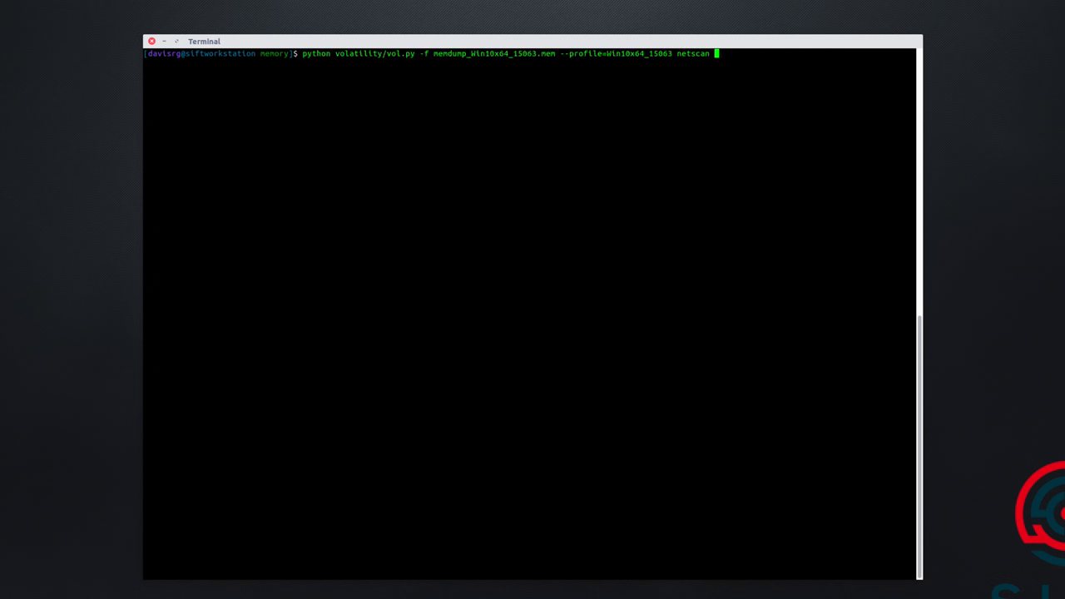
type("| more")
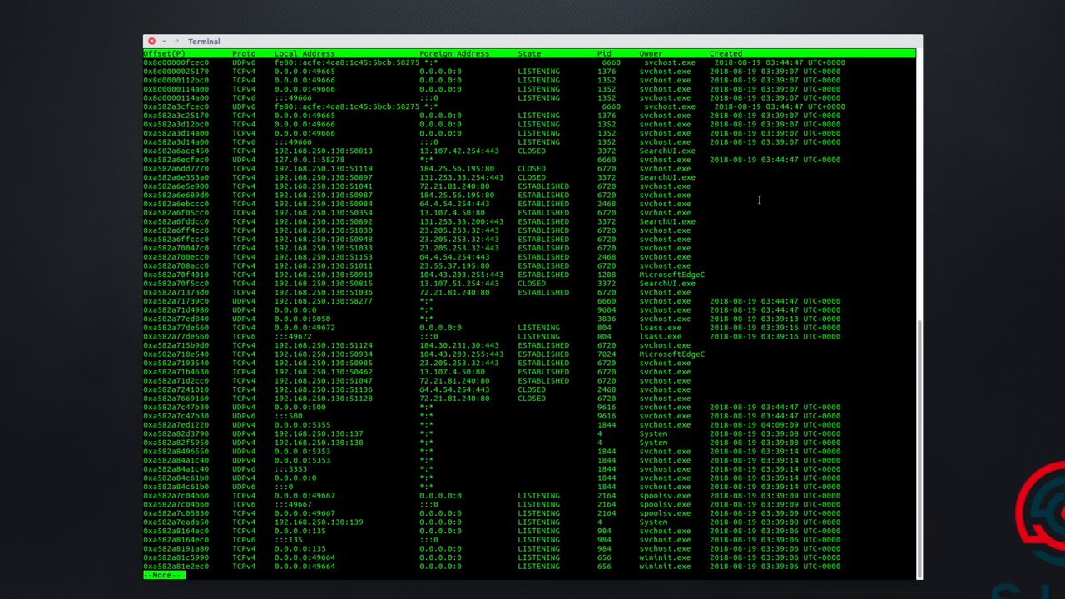
mouse_move(824, 204)
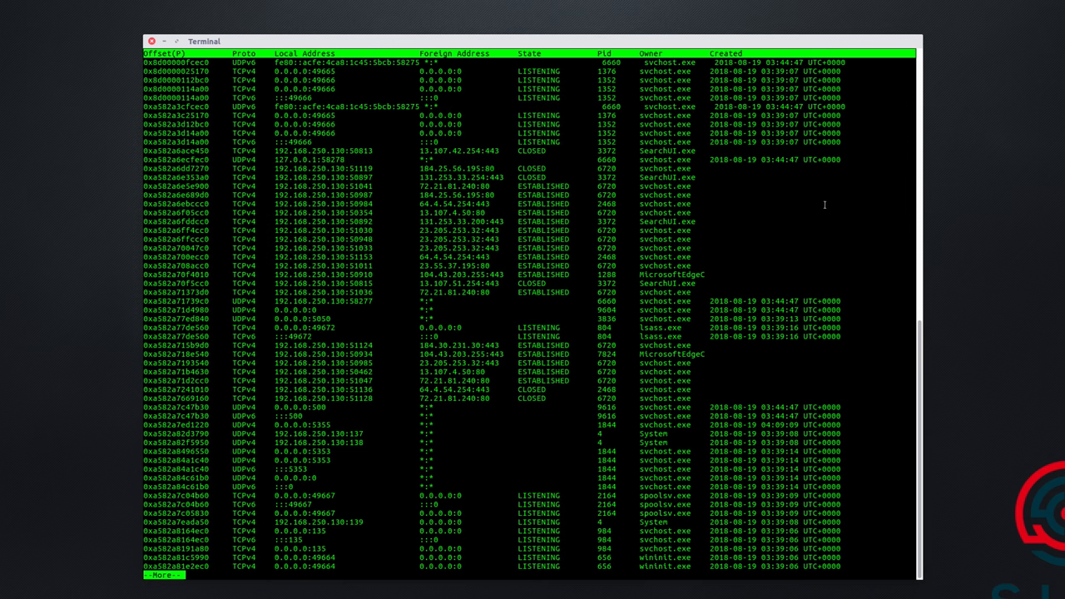
mouse_move(739, 186)
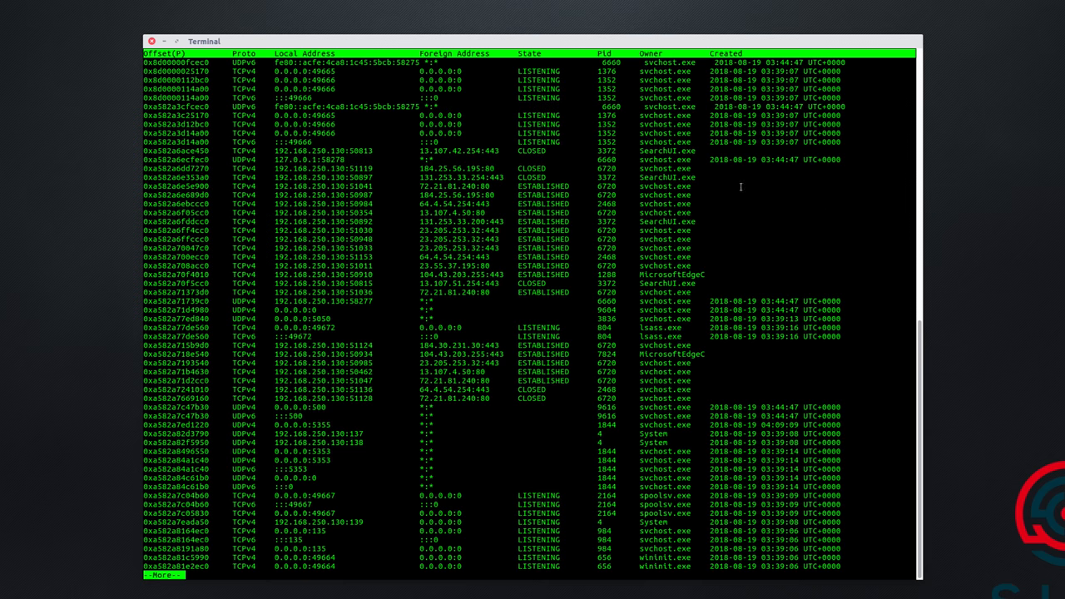
mouse_move(529, 133)
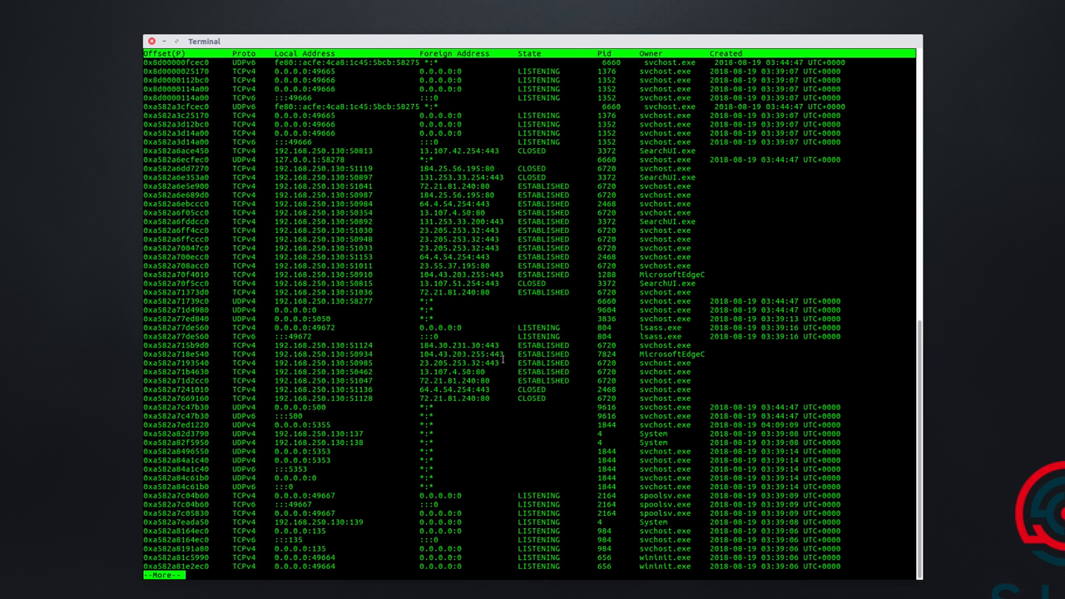
mouse_move(507, 337)
type("python volatility/vol.py -f memdump_Win10x64_15063.mem --profile=Win10x64_15063 netscan |")
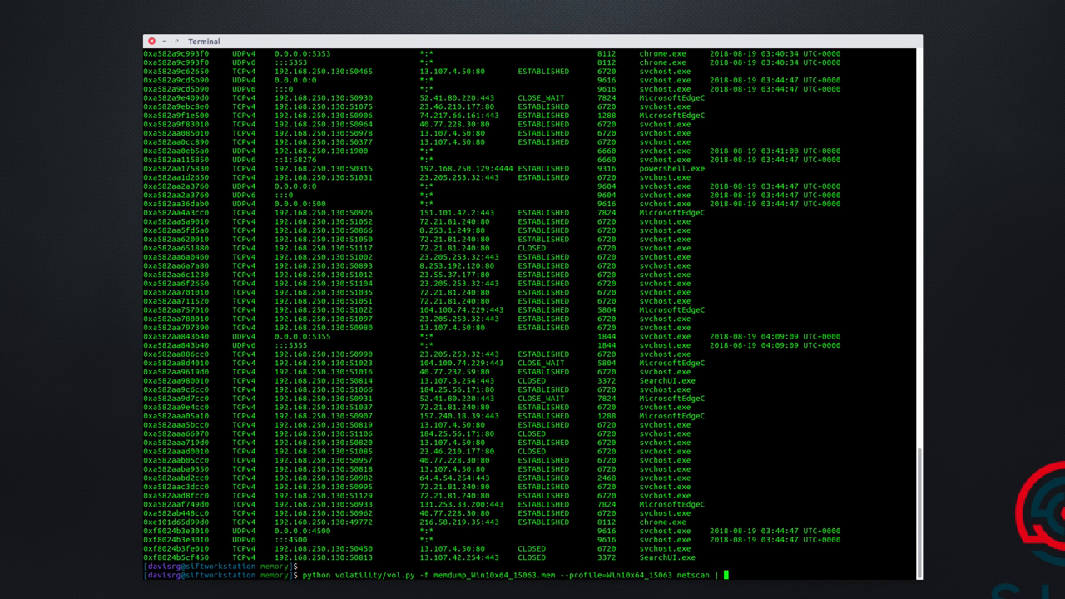
Filter netscan output with grep -i established and scroll through the established connections.
type("grep -l")
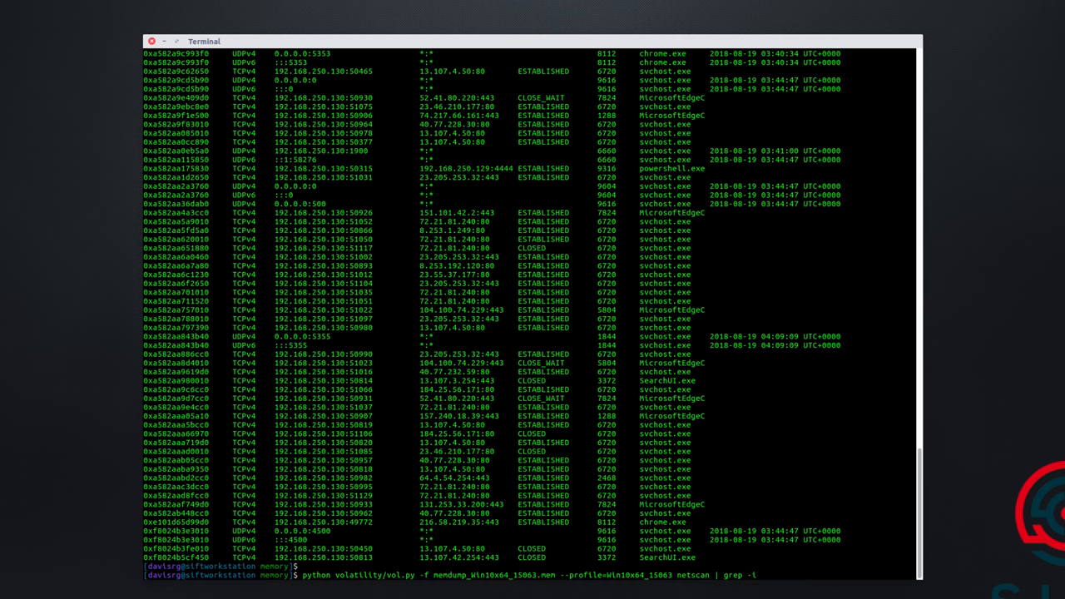
type("establish")
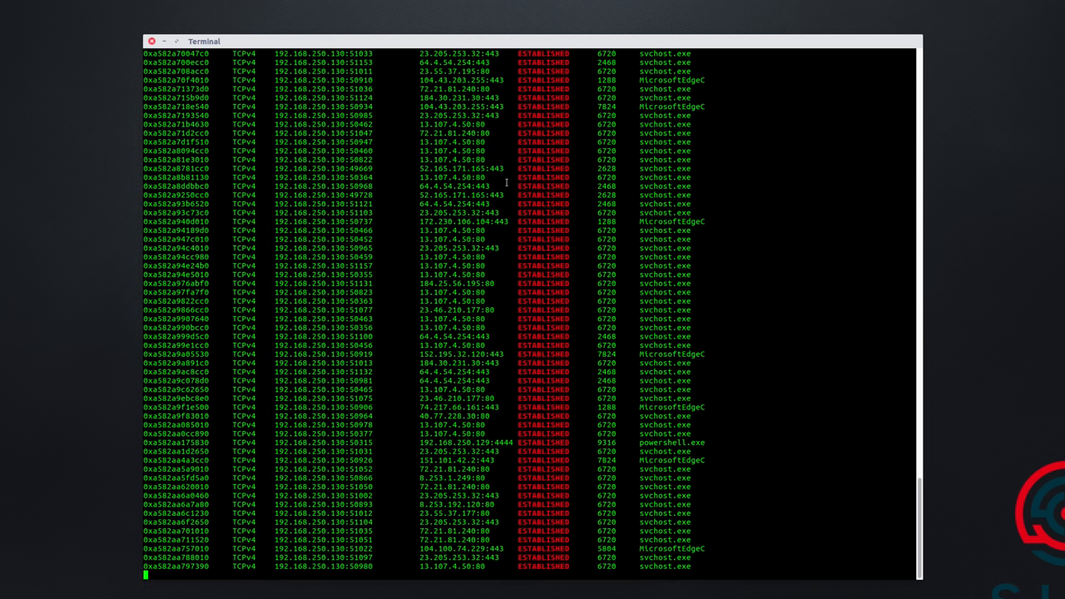
scroll("down", 3)
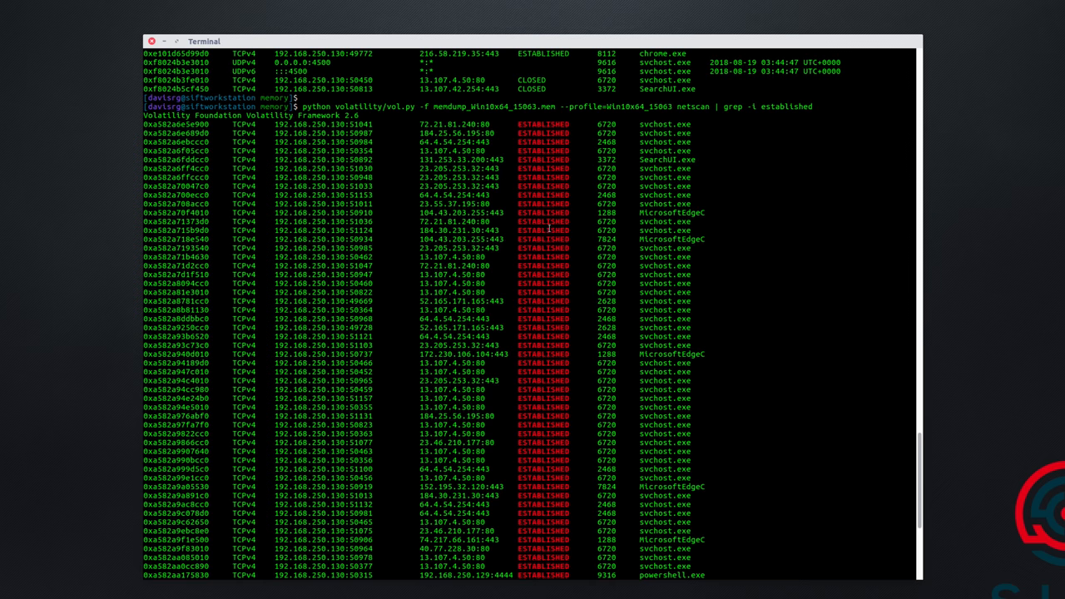
scroll("down", 3)
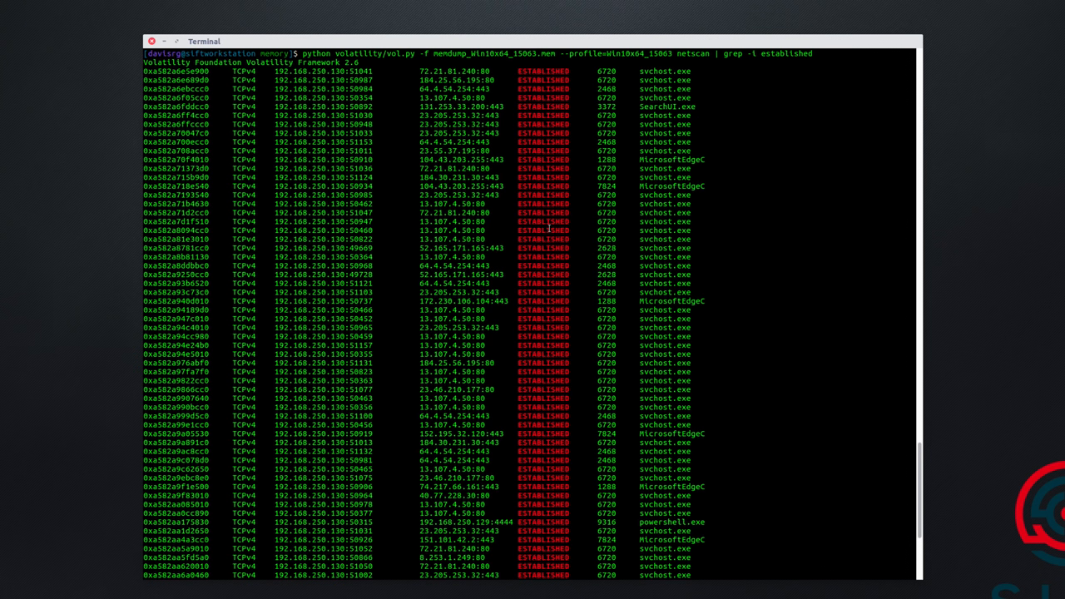
scroll("down", 3)
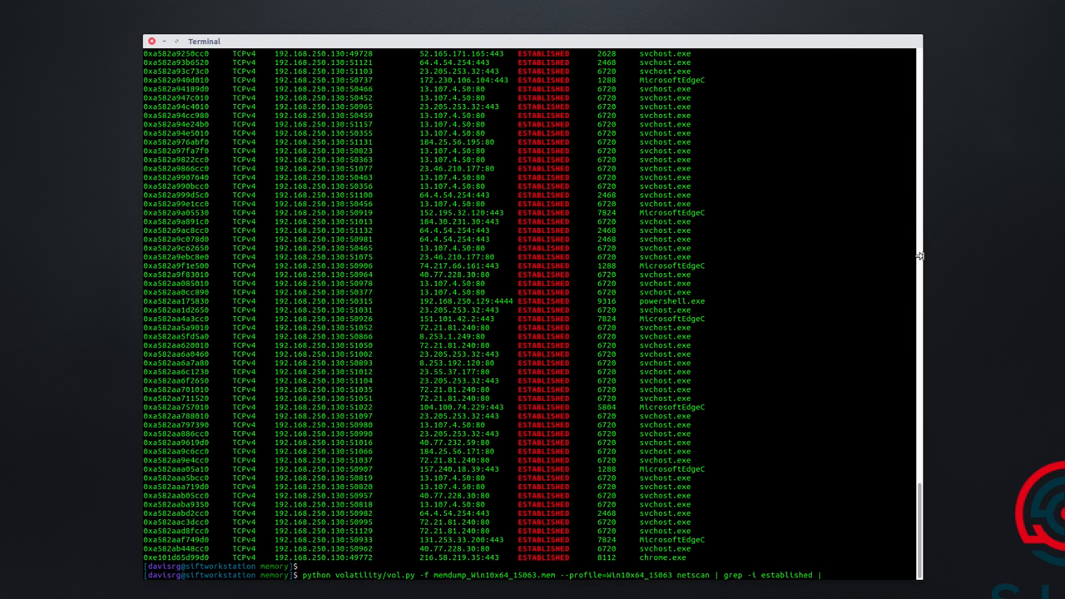
Add grep -v filters for ports 80 and 443, leaving powershell.exe's connection to 192.168.230.129:4444.
type("grep -v 80 | grep -v 443")
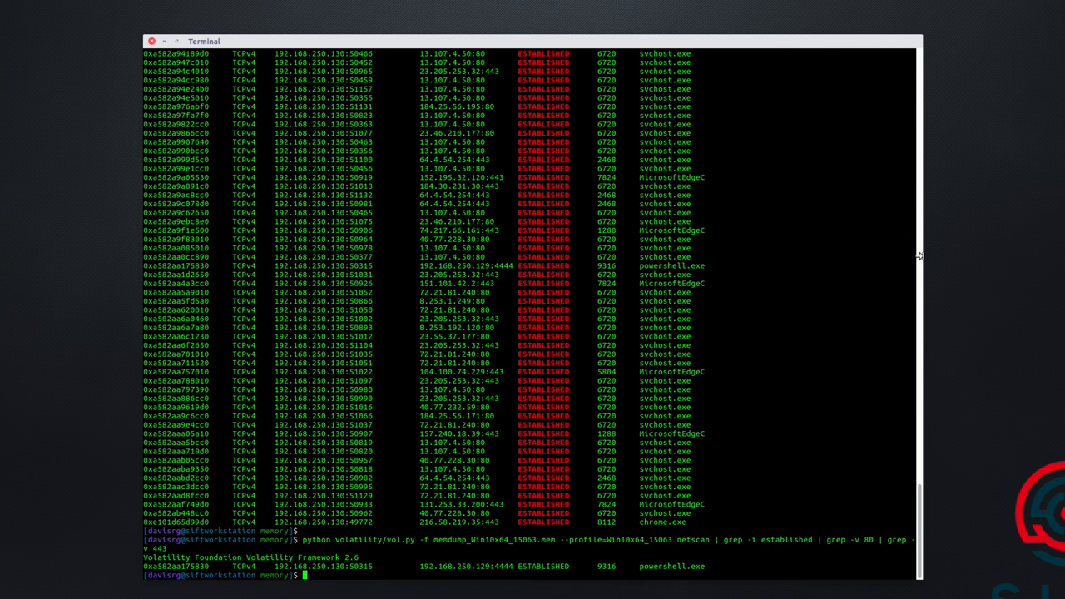
mouse_move(433, 561)
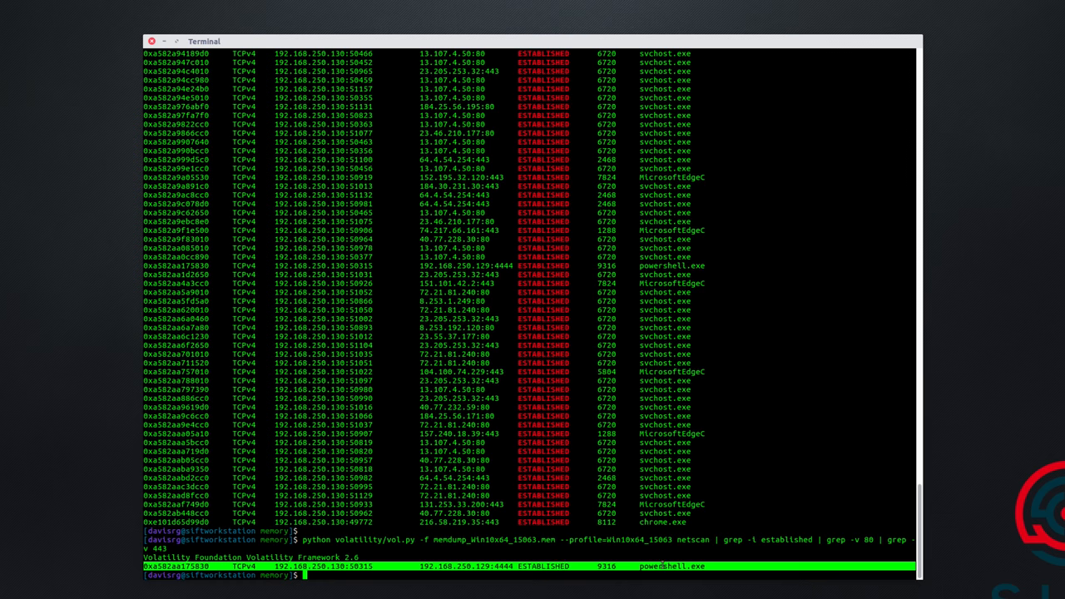
mouse_move(633, 595)
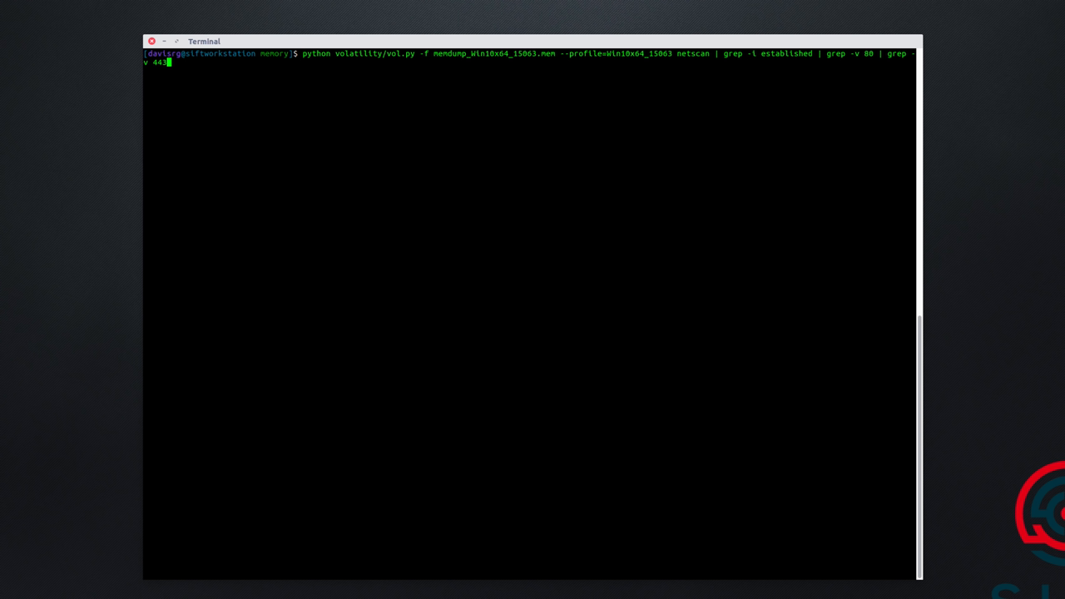
Run procdump -p 2888 --dump-dir=./, dumping svchost.exe to executable.2888.exe.
key("Backspace")
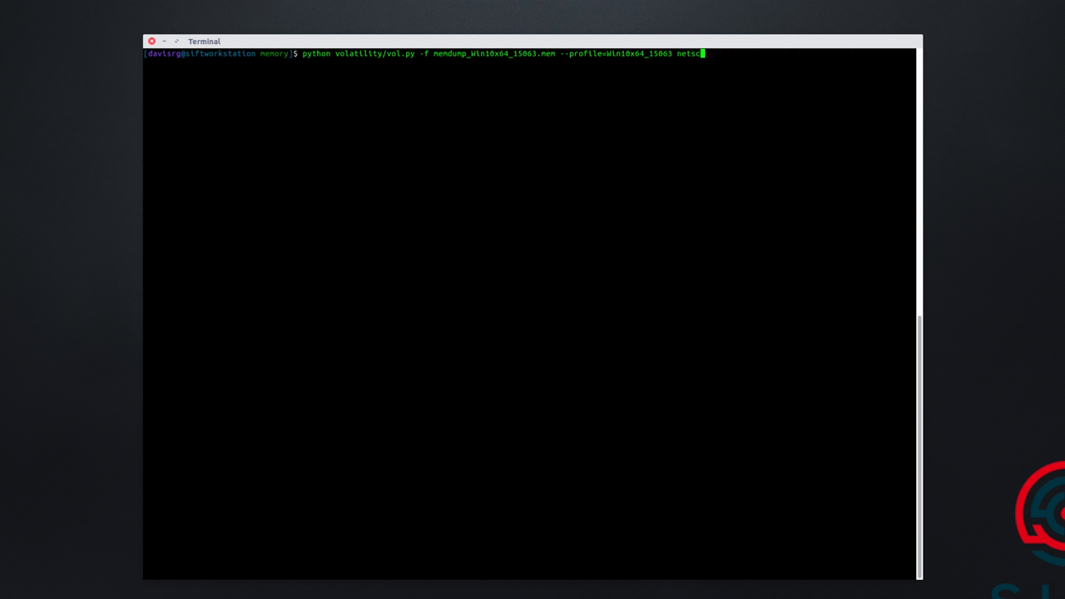
type("procdump -p 288")
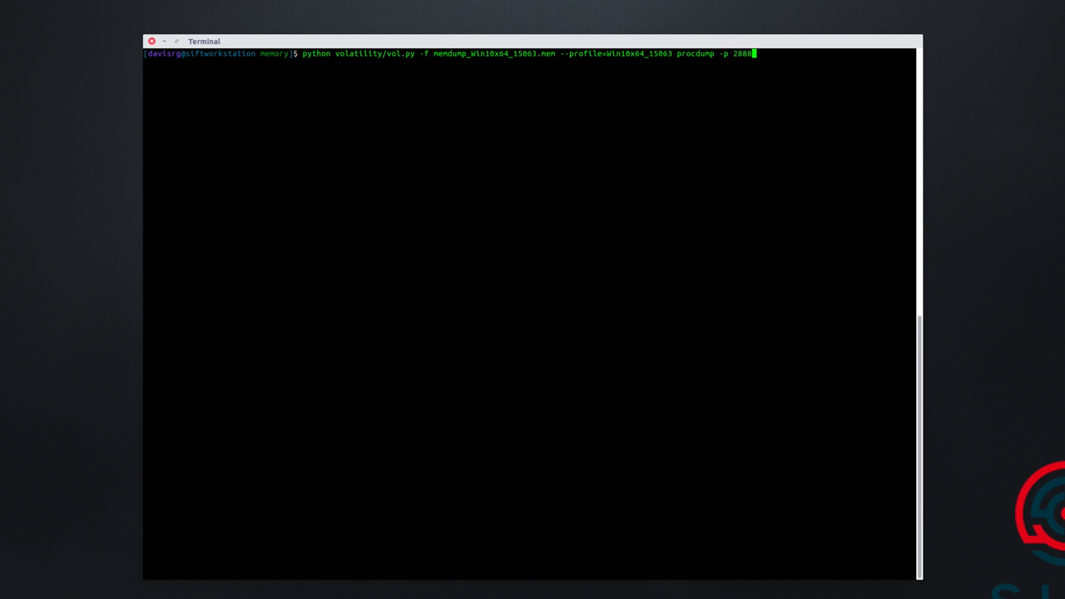
type("--dump-dir=./")
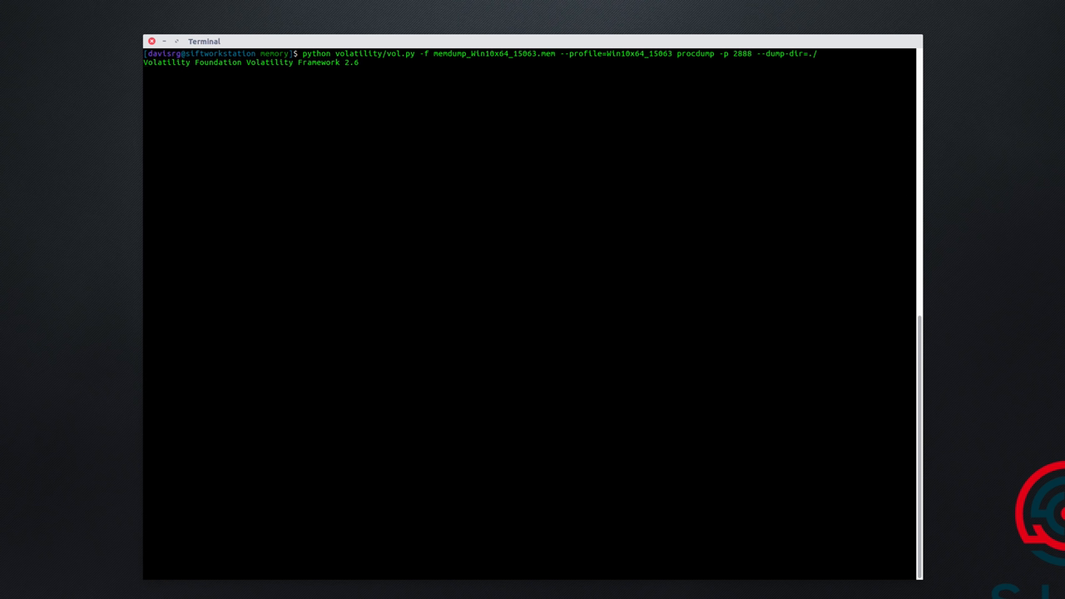
key("Return")
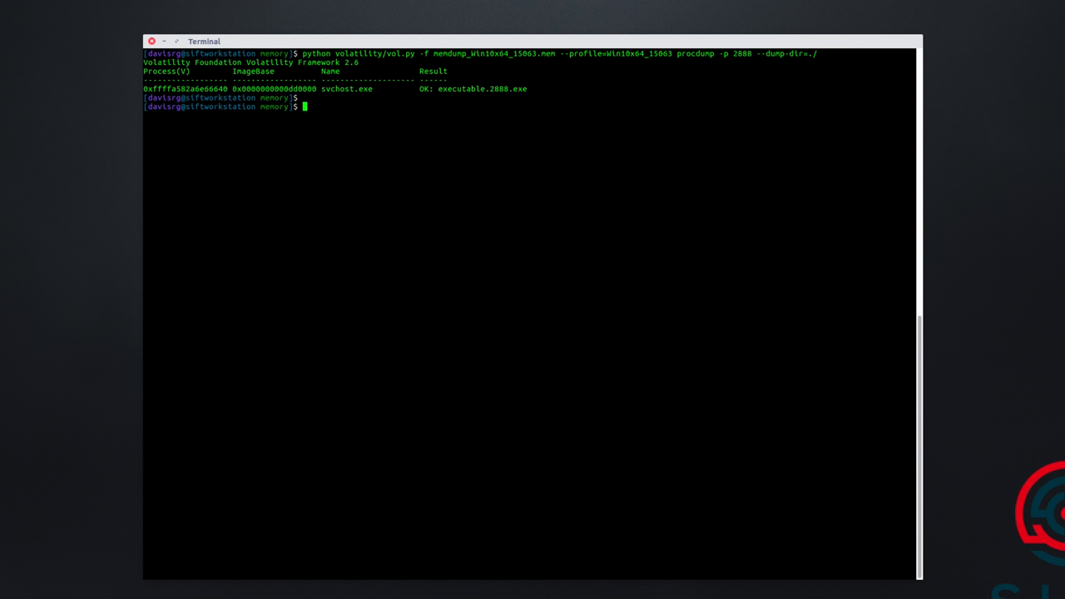
Run file executable.2888.exe, identifying it as a PE32 GUI Mono/.Net assembly.
type("file executable.2888.exe")
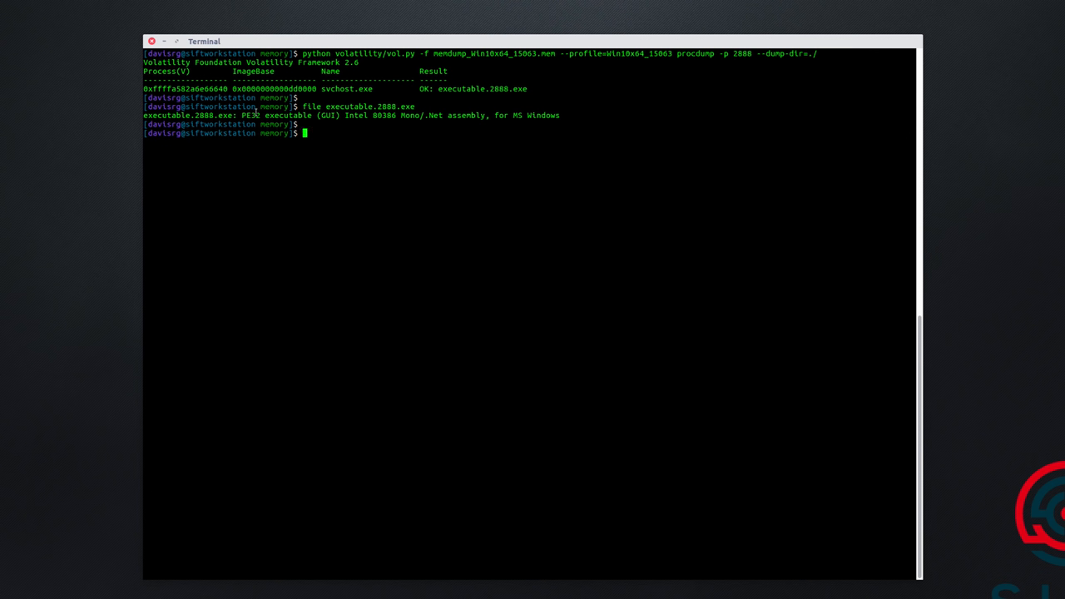
double_click(250, 115)
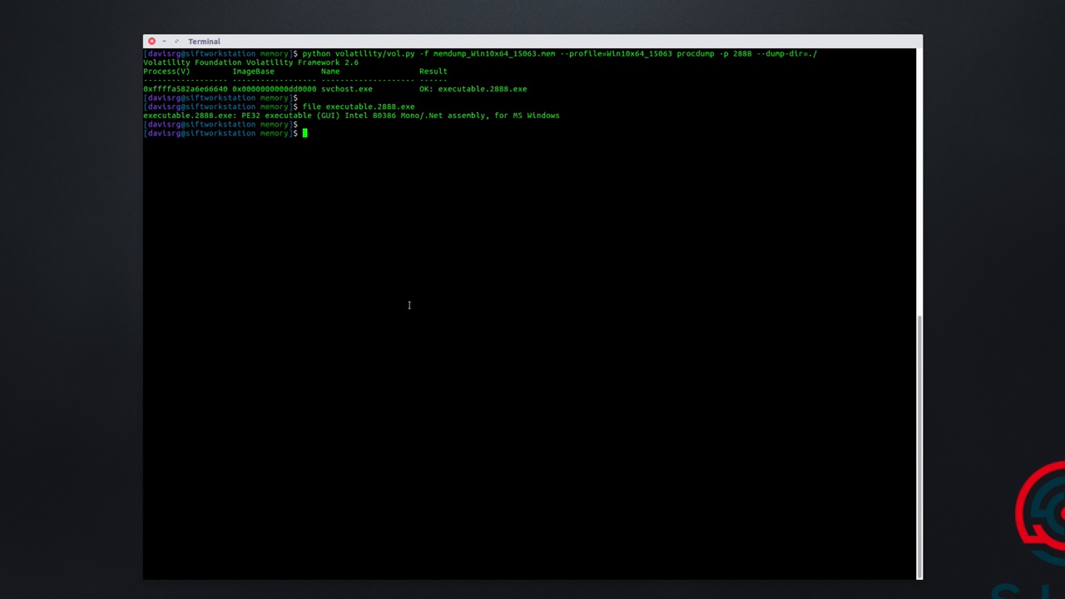
Rerun the command as memdump for PID 2888, writing its memory to 2888.dmp.
type("file executable.2888.exe")
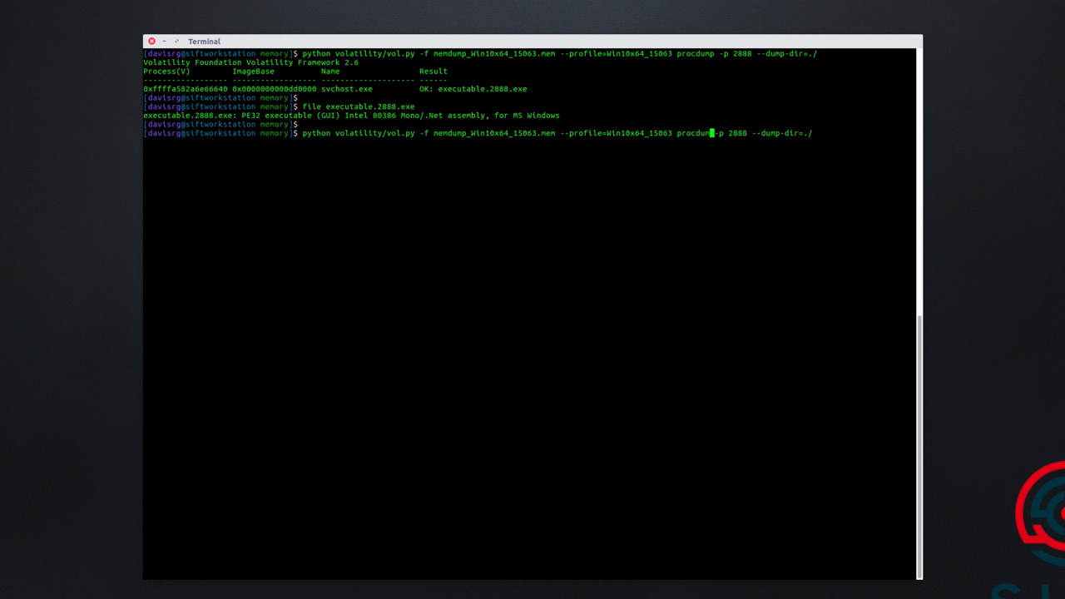
type("memdump")
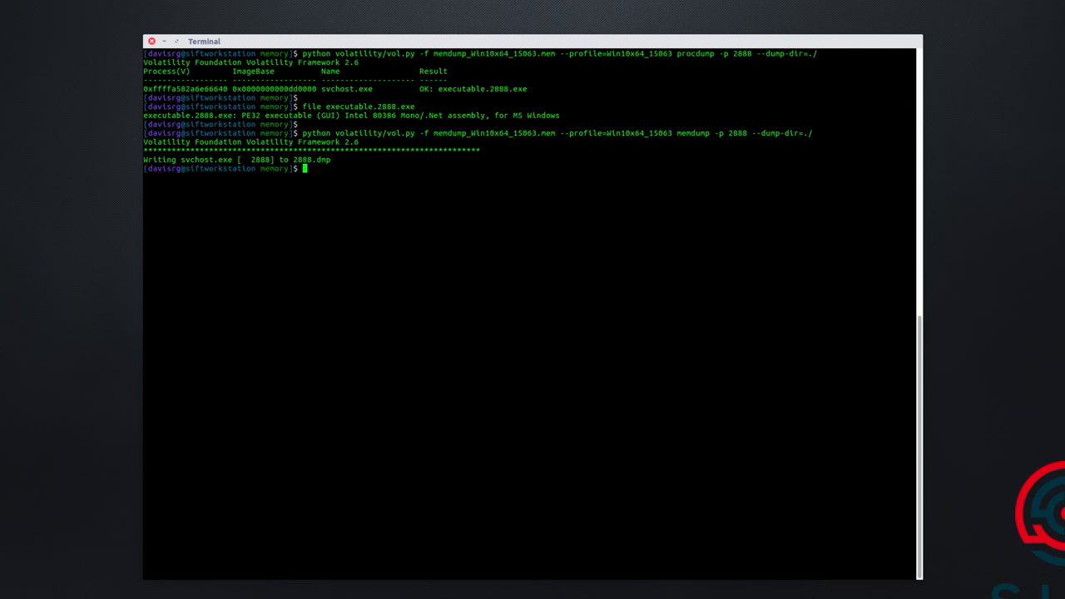
Run file 2888.dmp identifying it as a PE32 Mono/.Net assembly, then list the directory with ll.
type("file 2888.dmp")
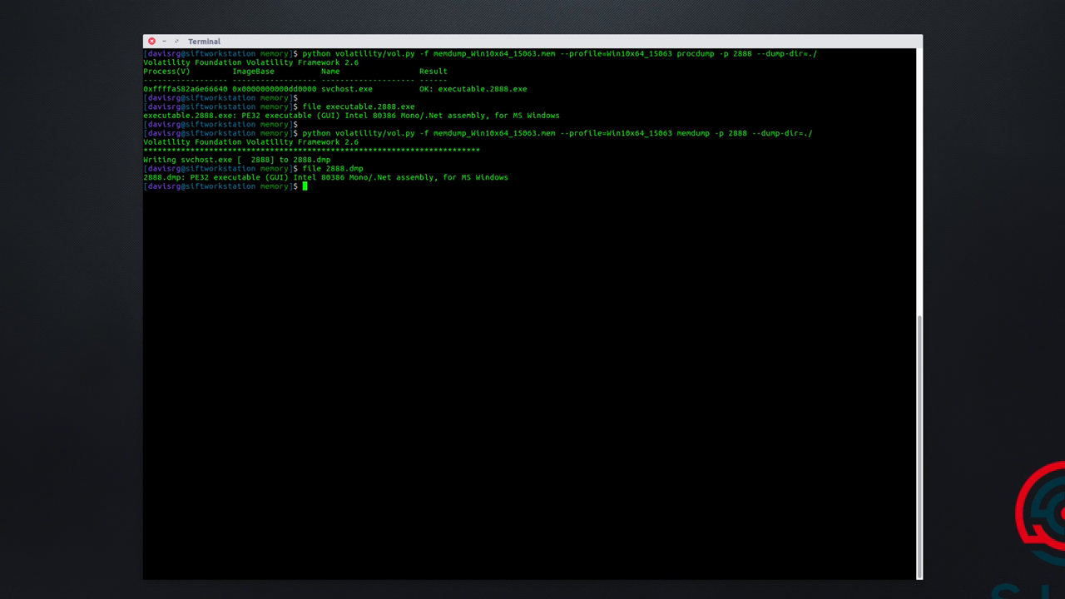
type("ll")
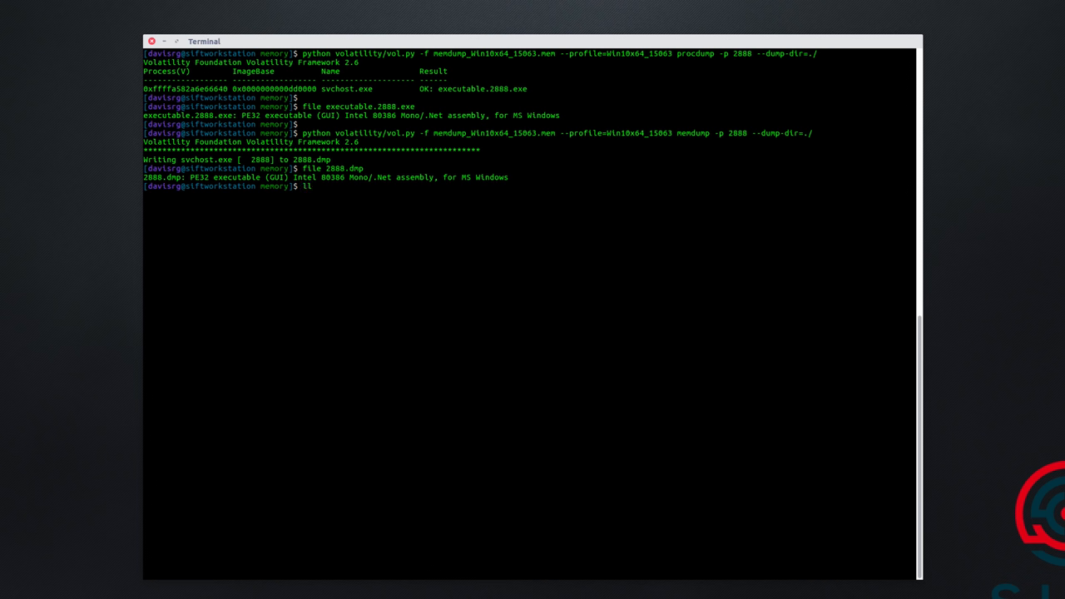
type("executable.2888.exe 28")
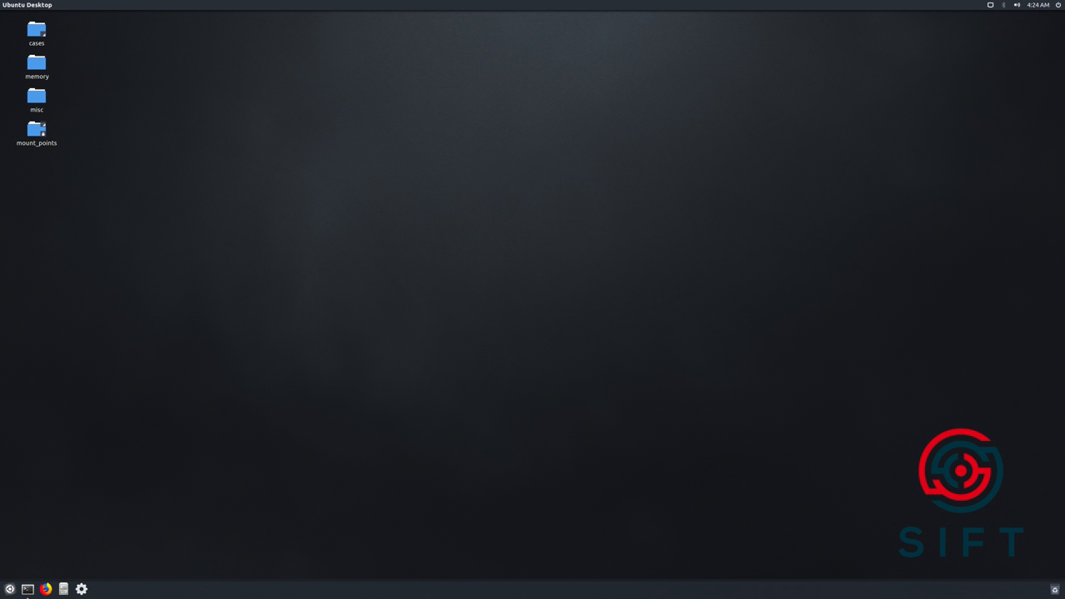
mouse_move(603, 256)
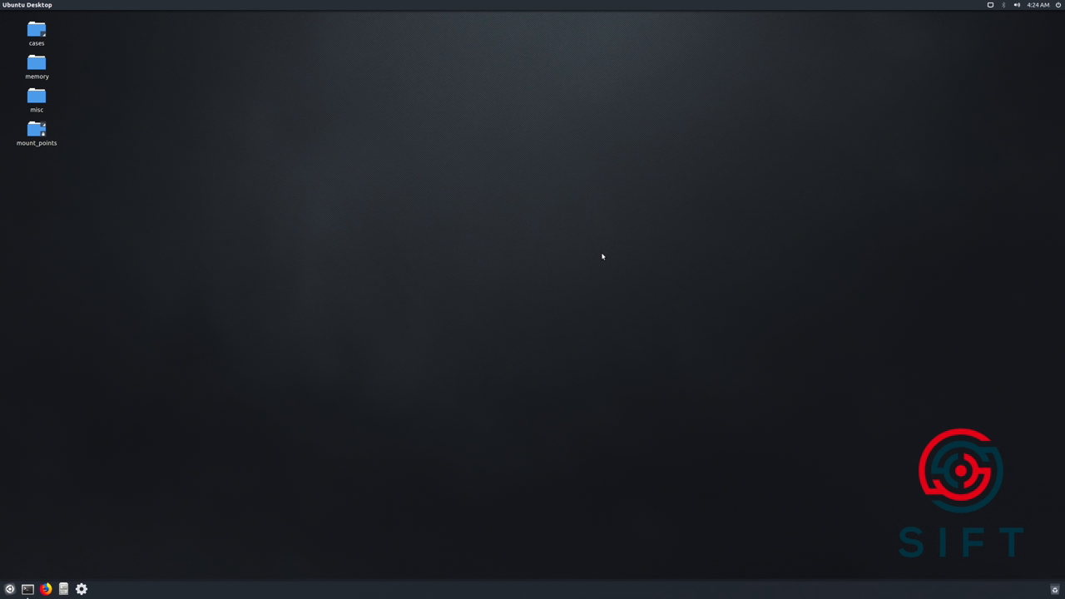
mouse_move(777, 303)
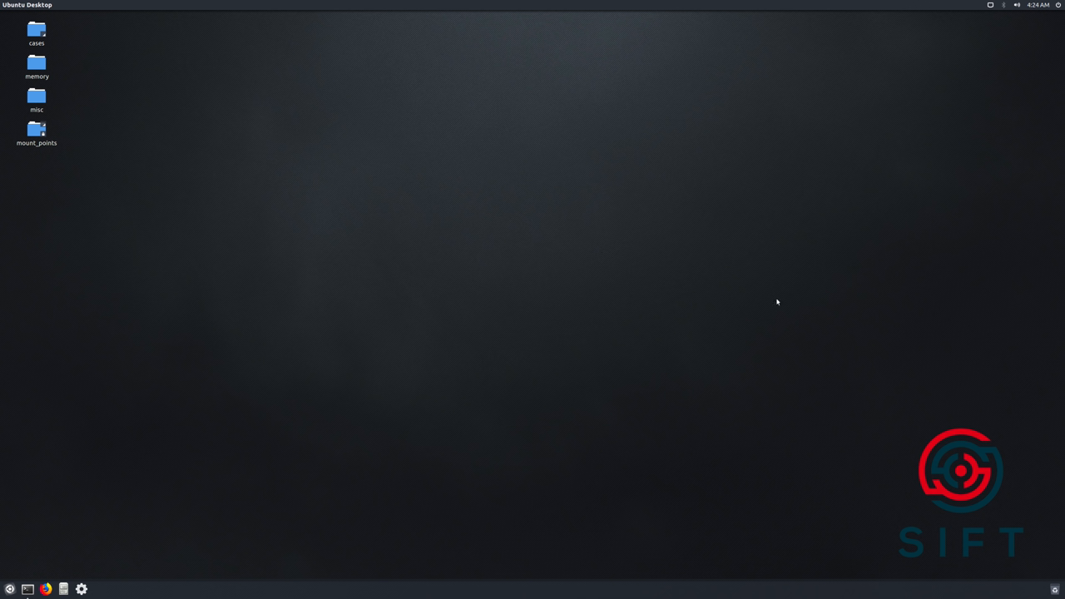